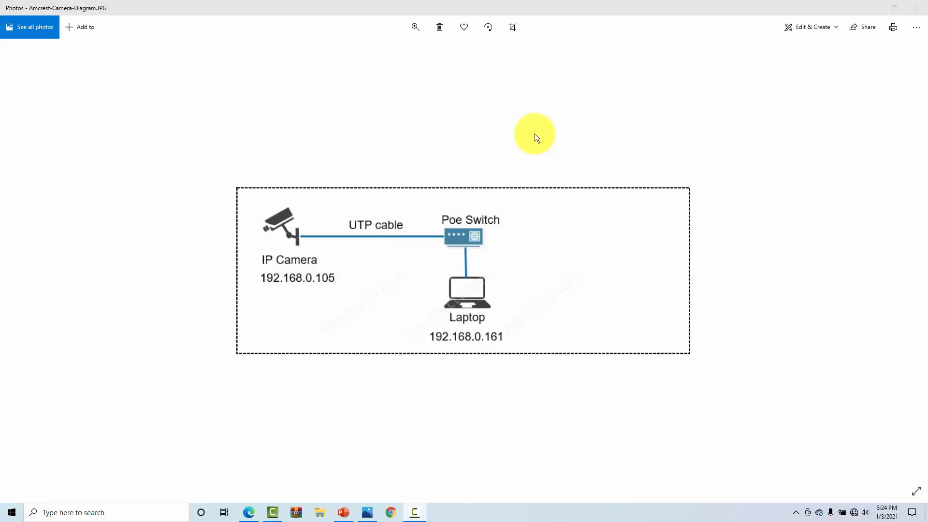
{"action": "mouse_move", "coordinate": [436, 140]}
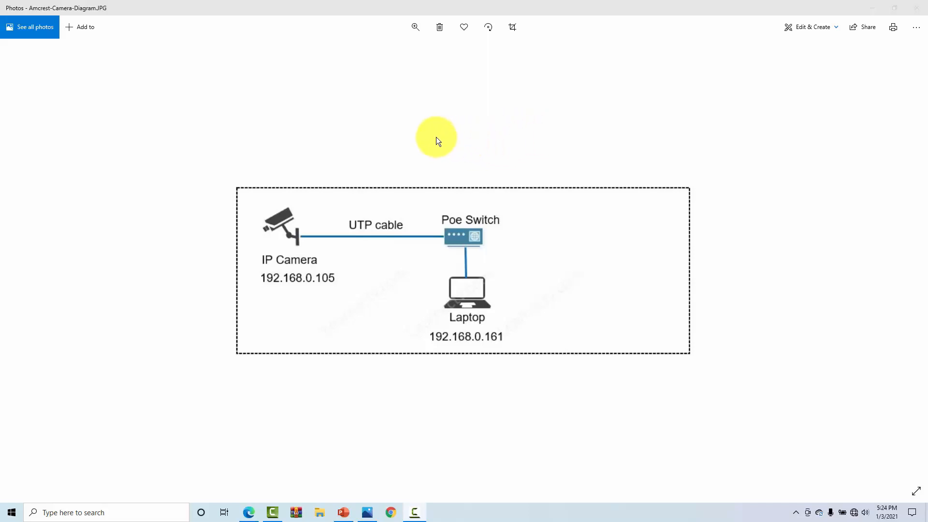
{"action": "mouse_move", "coordinate": [416, 138]}
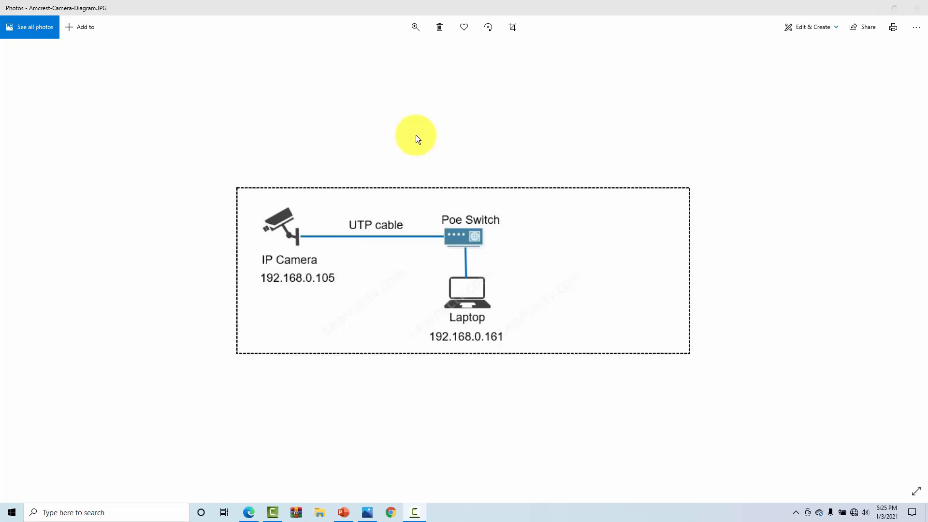
{"action": "mouse_move", "coordinate": [304, 244]}
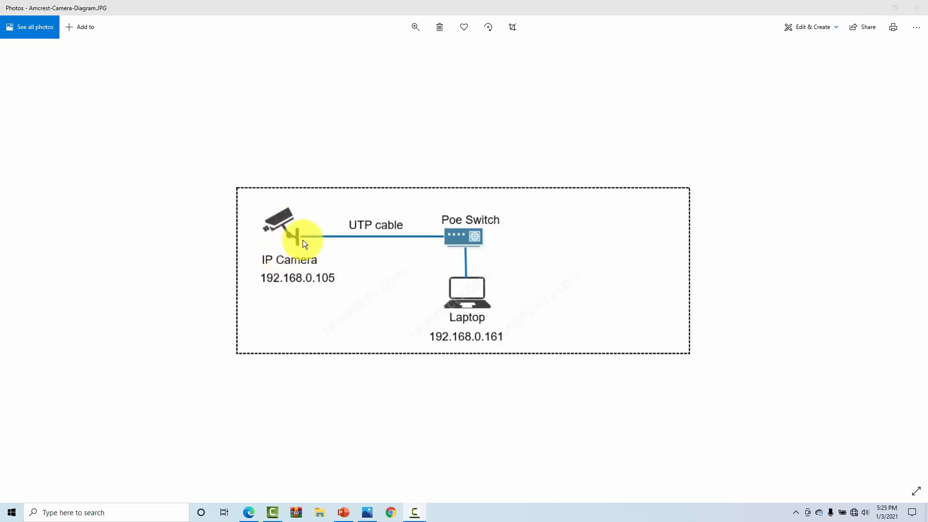
{"action": "mouse_move", "coordinate": [273, 199]}
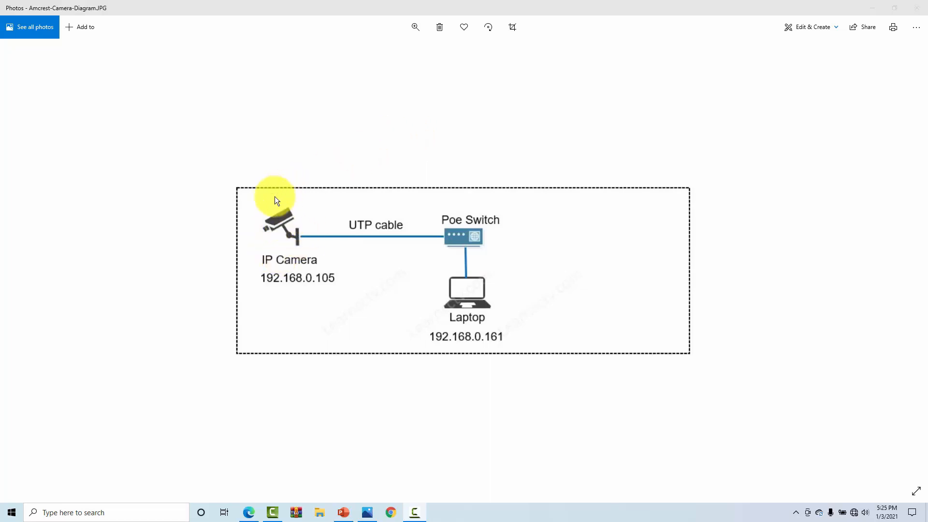
{"action": "mouse_move", "coordinate": [266, 299]}
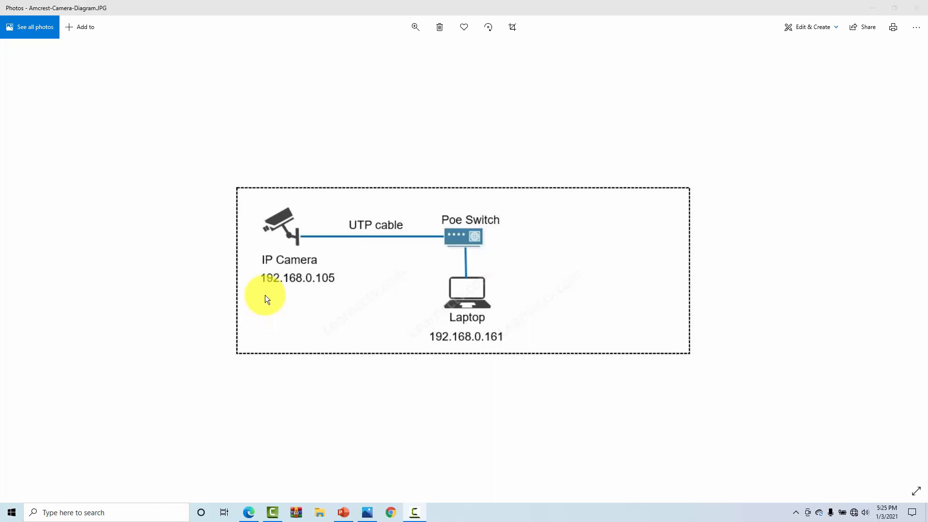
{"action": "mouse_move", "coordinate": [301, 305]}
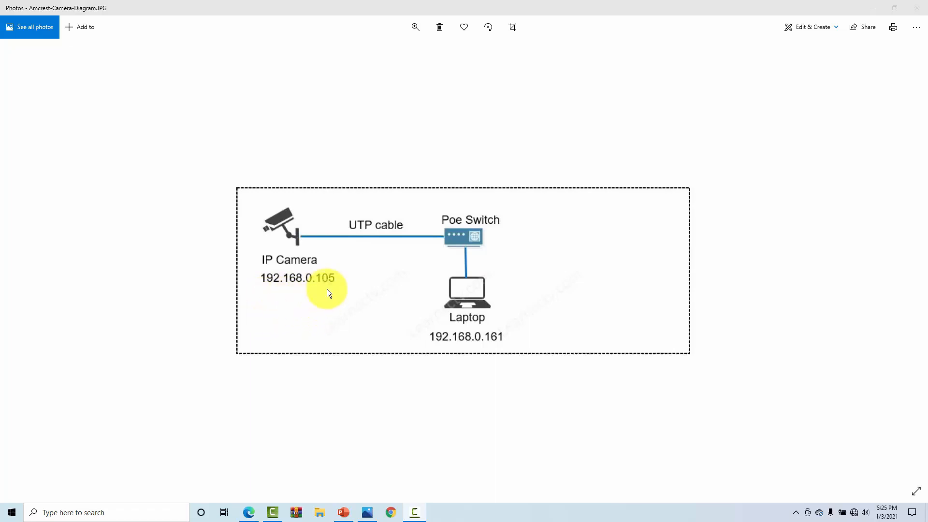
{"action": "mouse_move", "coordinate": [440, 250]}
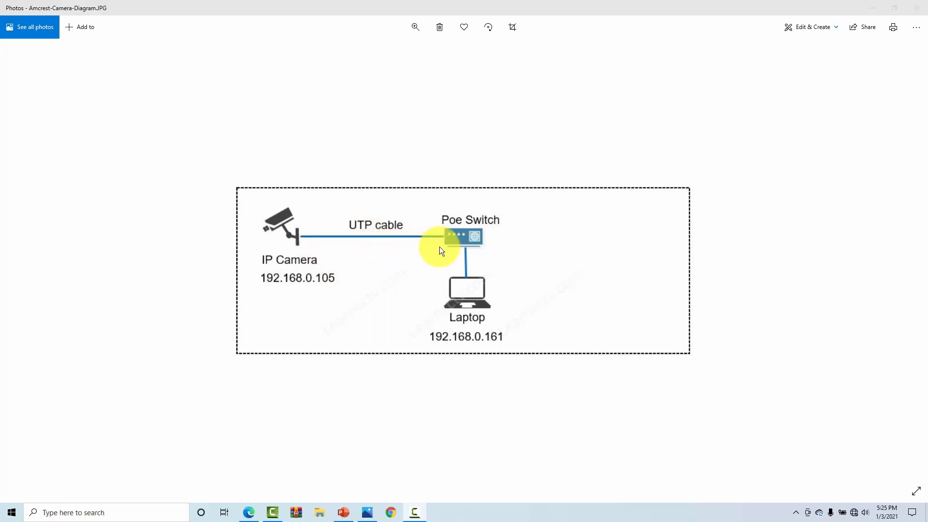
{"action": "mouse_move", "coordinate": [444, 245]}
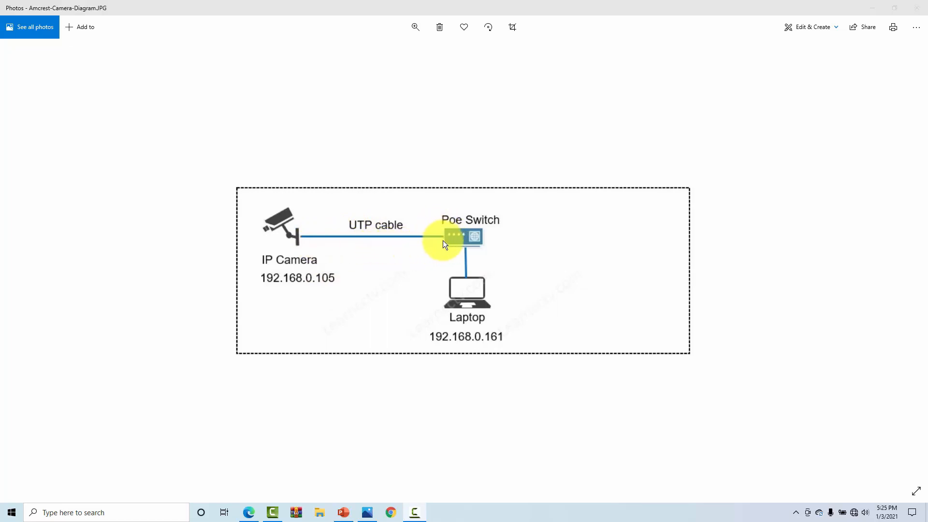
{"action": "mouse_move", "coordinate": [440, 241]}
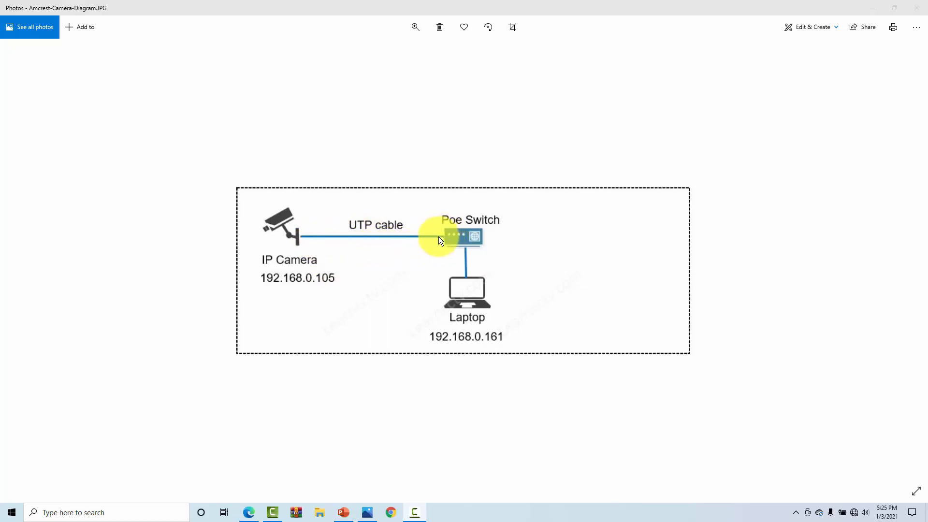
{"action": "mouse_move", "coordinate": [379, 220]}
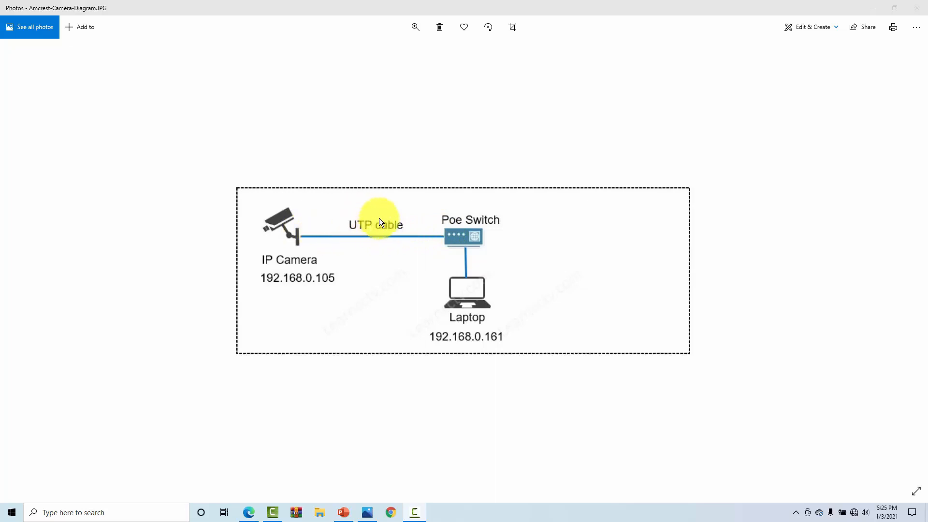
{"action": "mouse_move", "coordinate": [491, 248]}
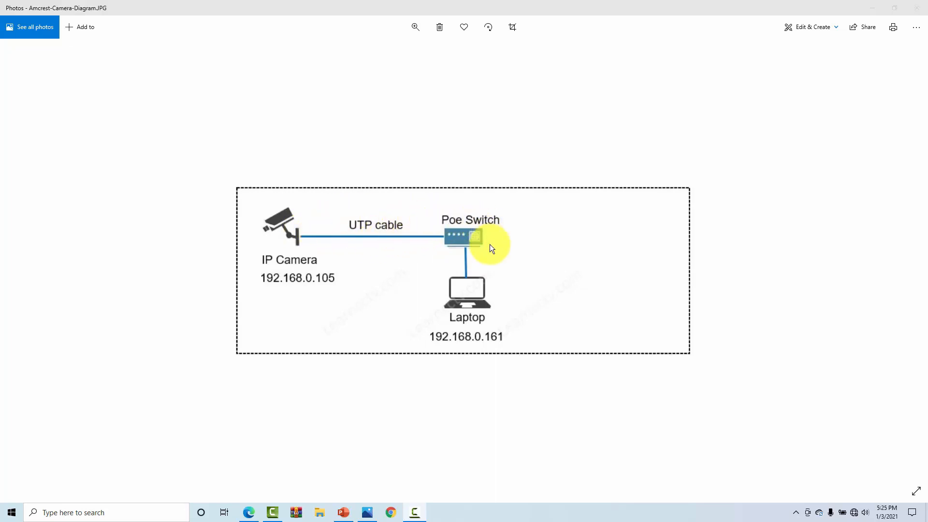
{"action": "mouse_move", "coordinate": [468, 244]}
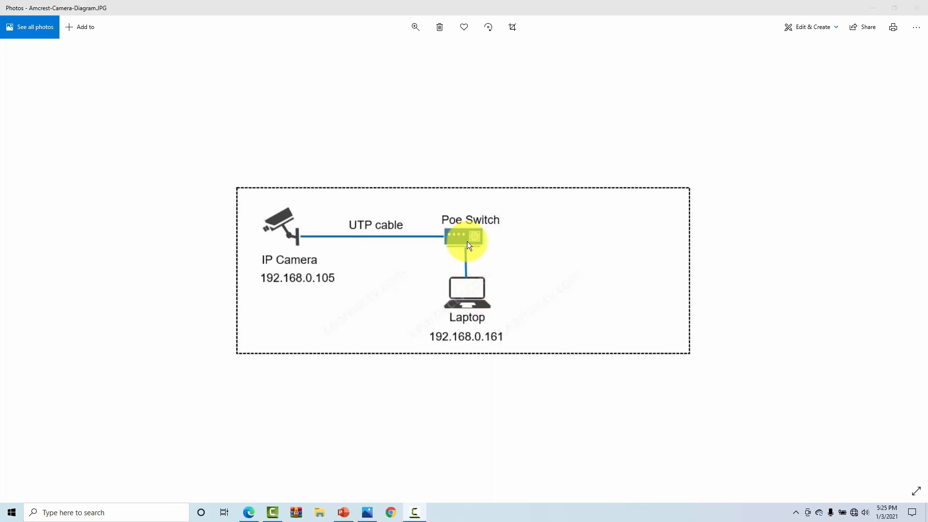
{"action": "mouse_move", "coordinate": [465, 252]}
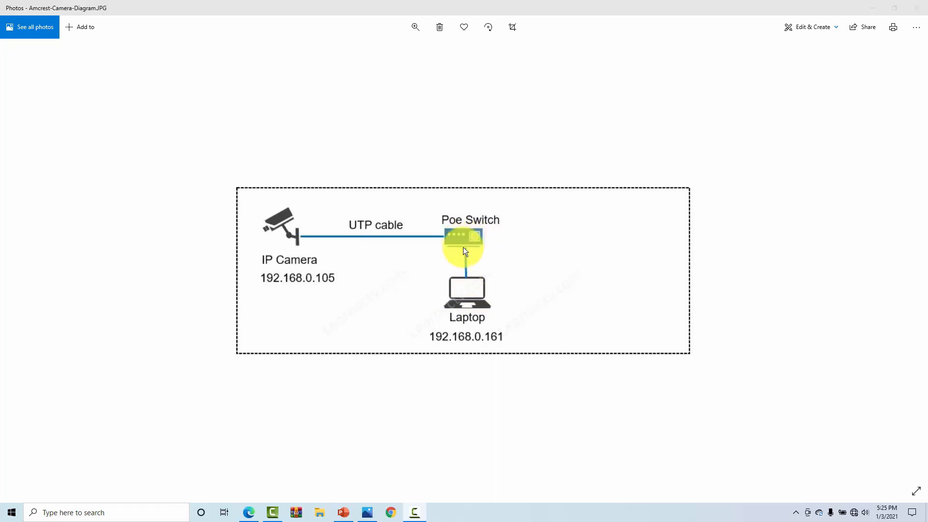
{"action": "mouse_move", "coordinate": [464, 265]}
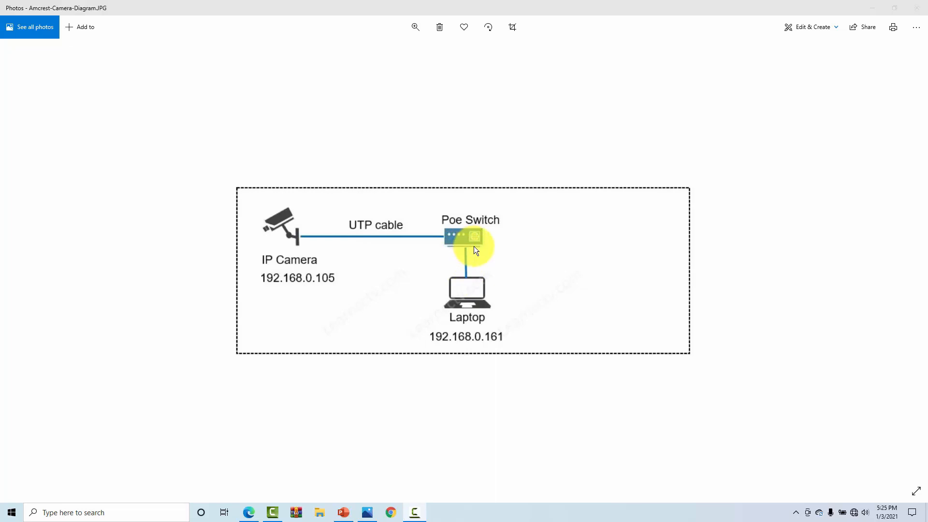
{"action": "mouse_move", "coordinate": [444, 362]}
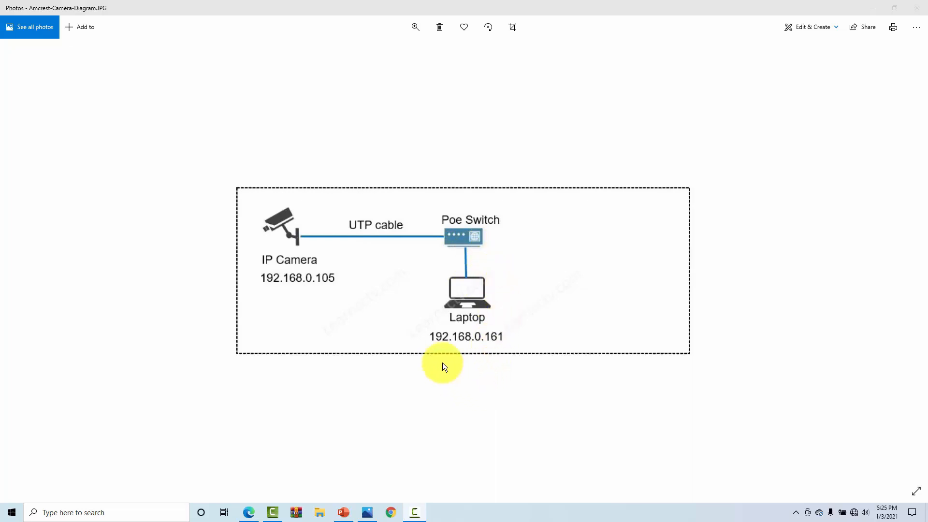
{"action": "mouse_move", "coordinate": [461, 349]}
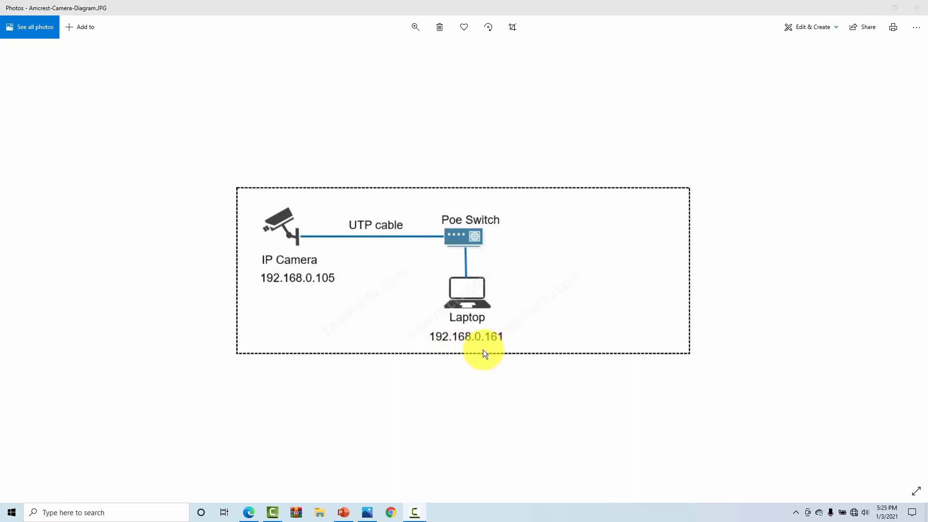
{"action": "mouse_move", "coordinate": [480, 360]}
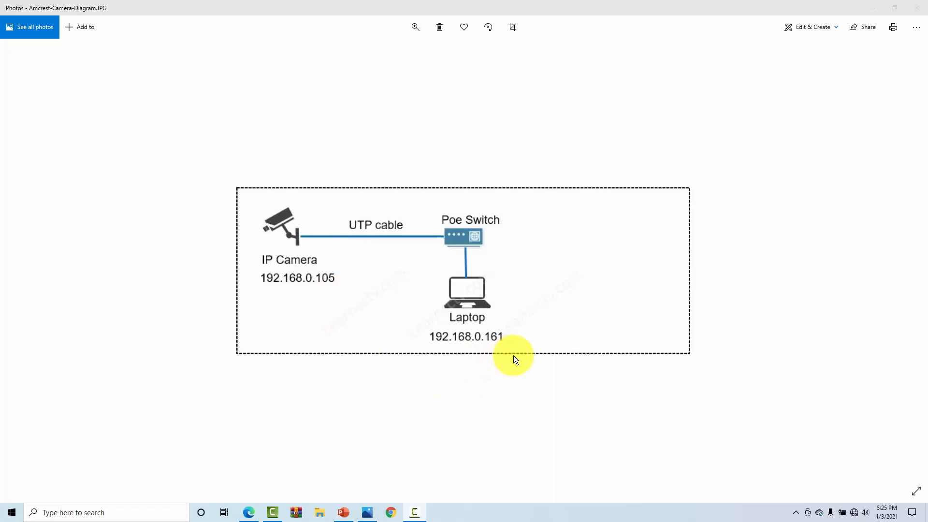
{"action": "mouse_move", "coordinate": [505, 367]}
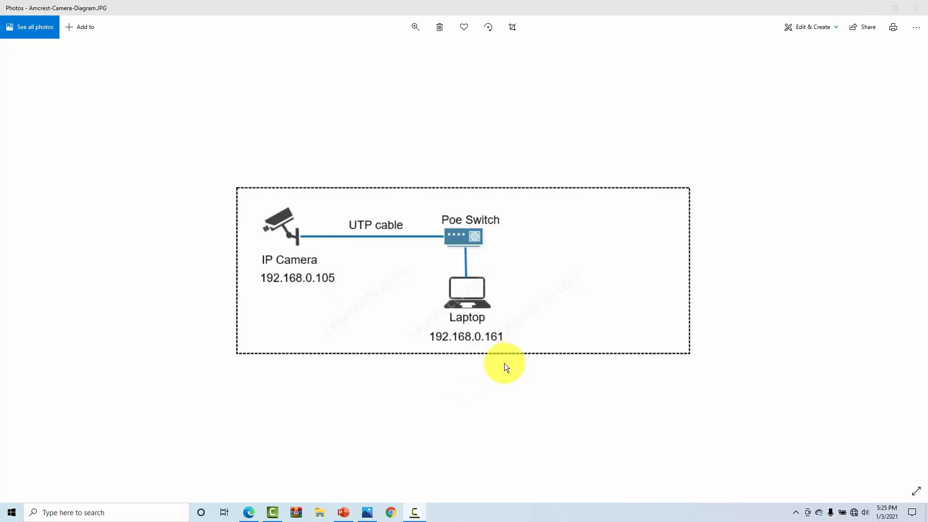
{"action": "mouse_move", "coordinate": [280, 242]}
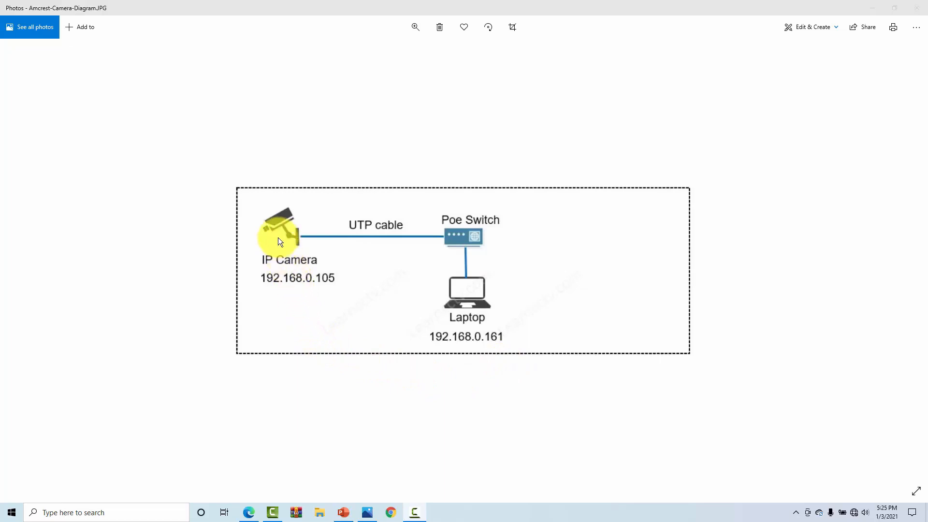
{"action": "mouse_move", "coordinate": [474, 342]}
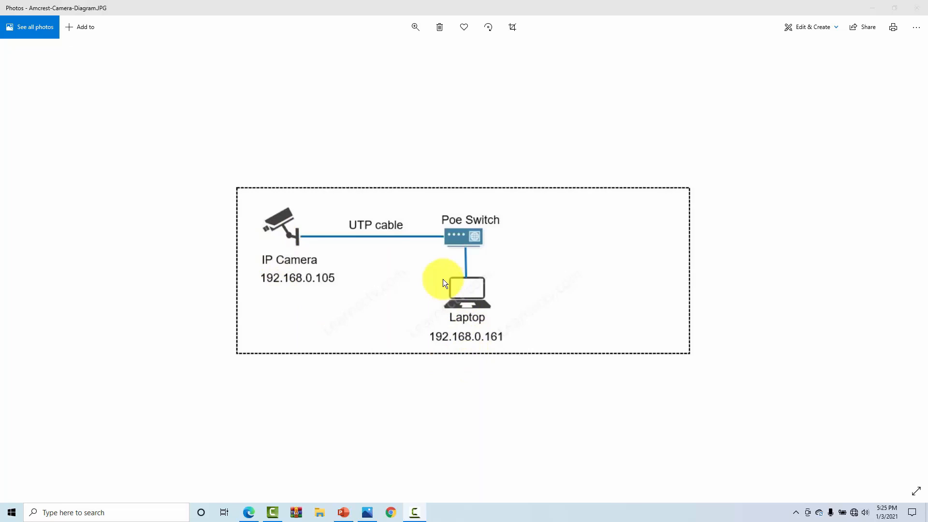
{"action": "mouse_move", "coordinate": [268, 244]}
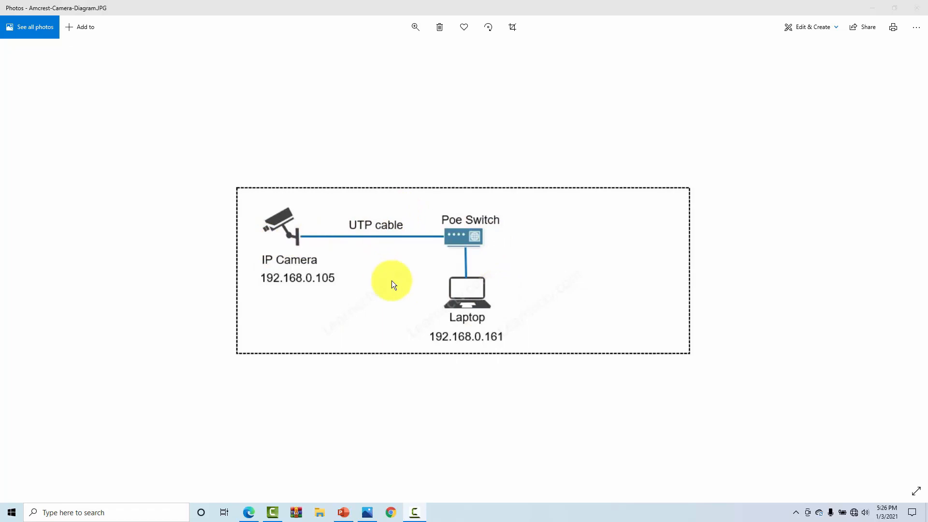
{"action": "mouse_move", "coordinate": [120, 512]}
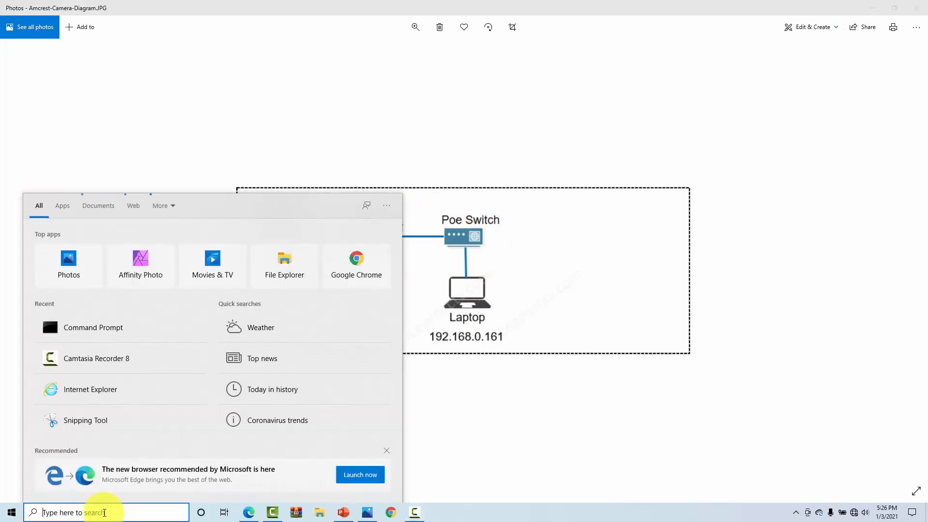
Step: Launch Command Prompt by searching 'cmd' in Windows Search
{"action": "type", "text": "cmd"}
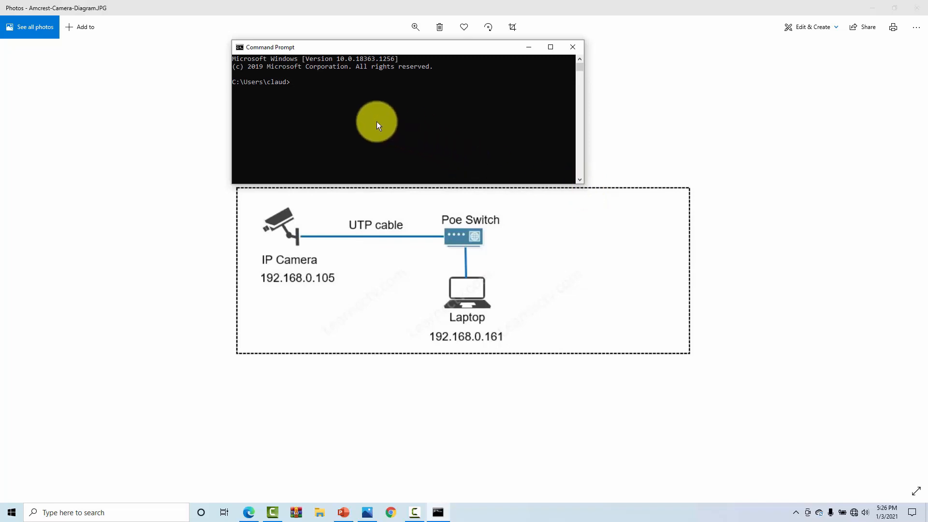
Step: Run ipconfig to show the Ethernet adapter's IPv4 192.168.0.161 and gateway 192.168.0.1
{"action": "type", "text": "ip"}
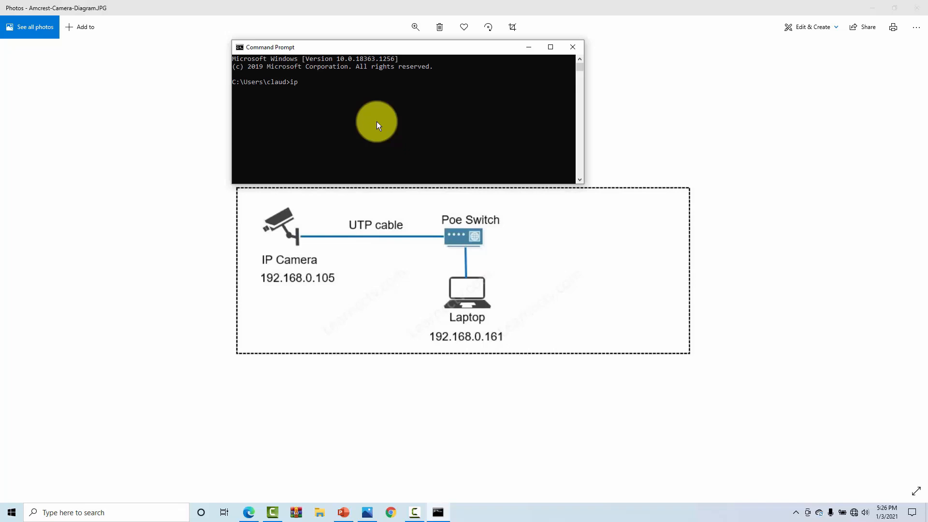
{"action": "type", "text": "confg"}
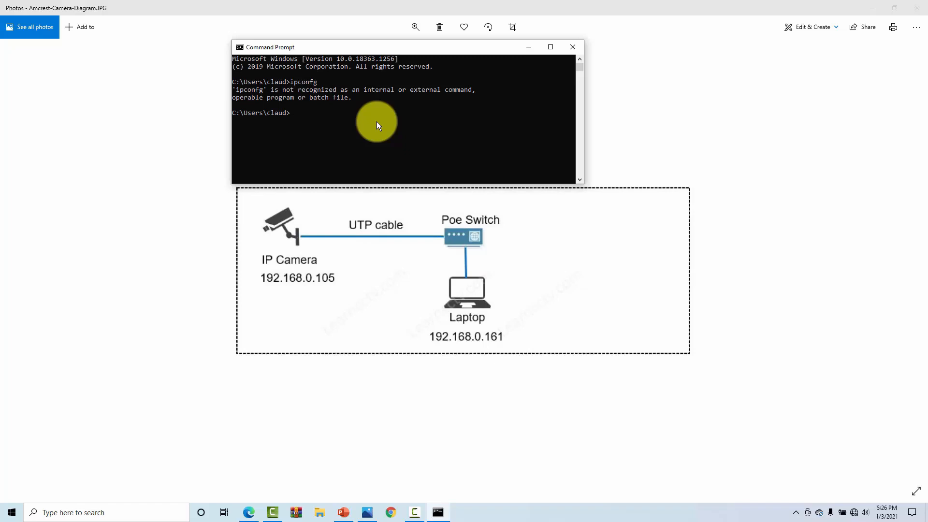
{"action": "type", "text": "ipconfg"}
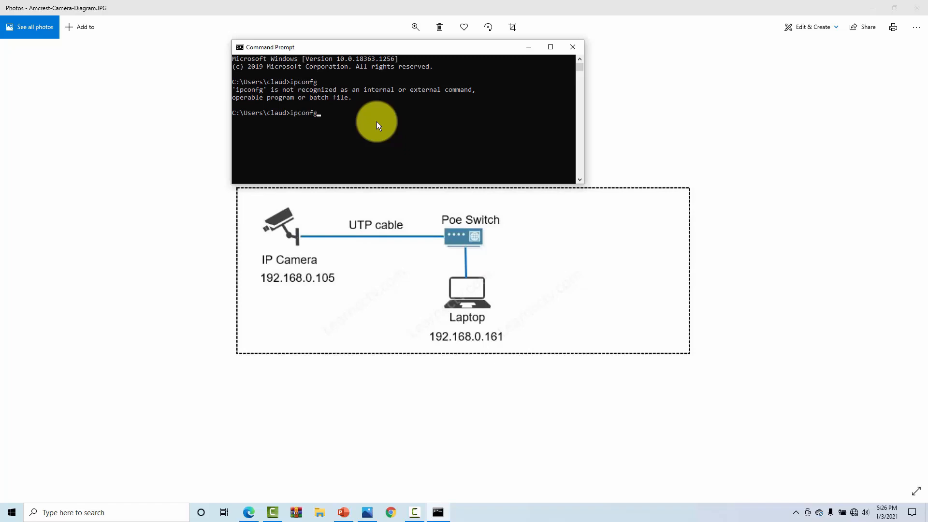
{"action": "key", "text": "backspace"}
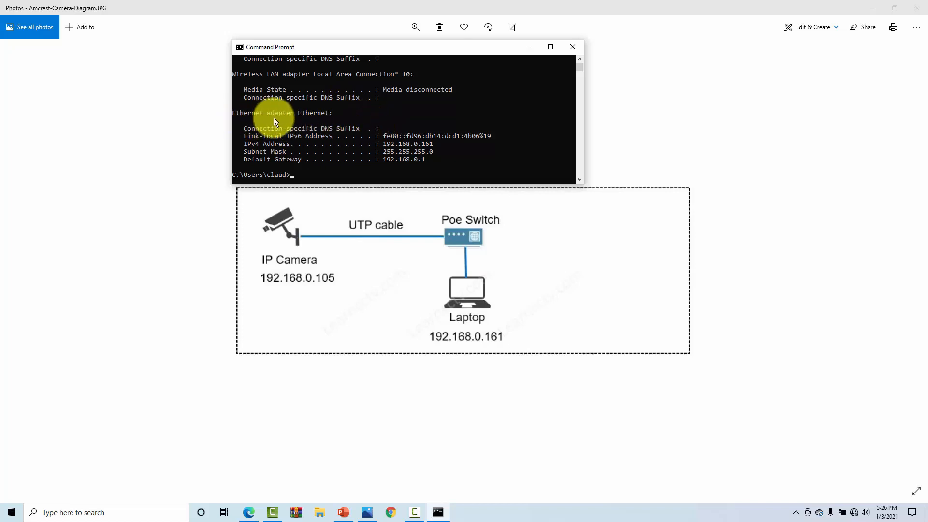
{"action": "mouse_move", "coordinate": [432, 161]}
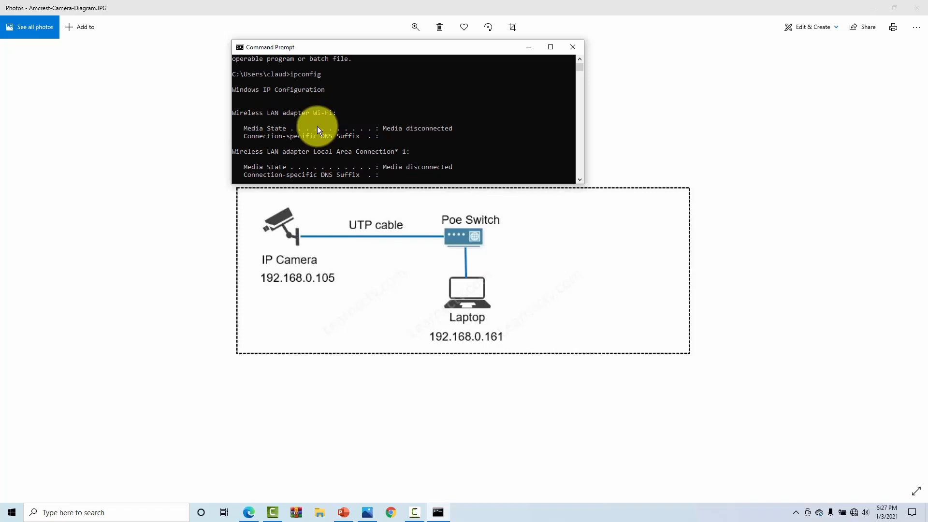
{"action": "mouse_move", "coordinate": [357, 162]}
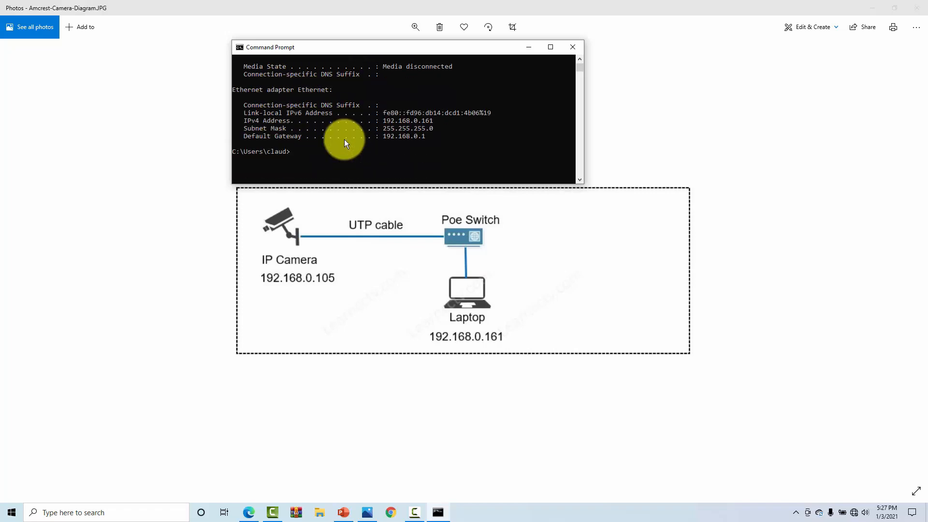
{"action": "mouse_move", "coordinate": [361, 151]}
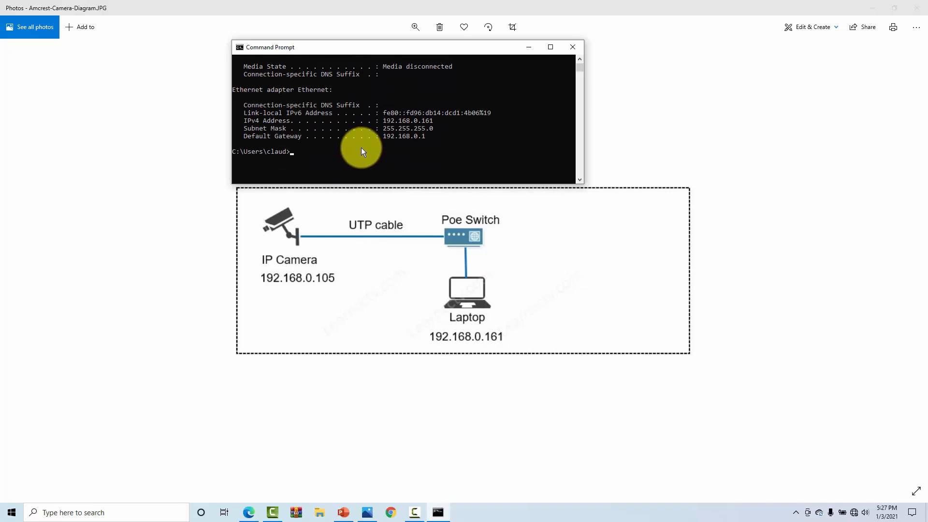
{"action": "mouse_move", "coordinate": [365, 147]}
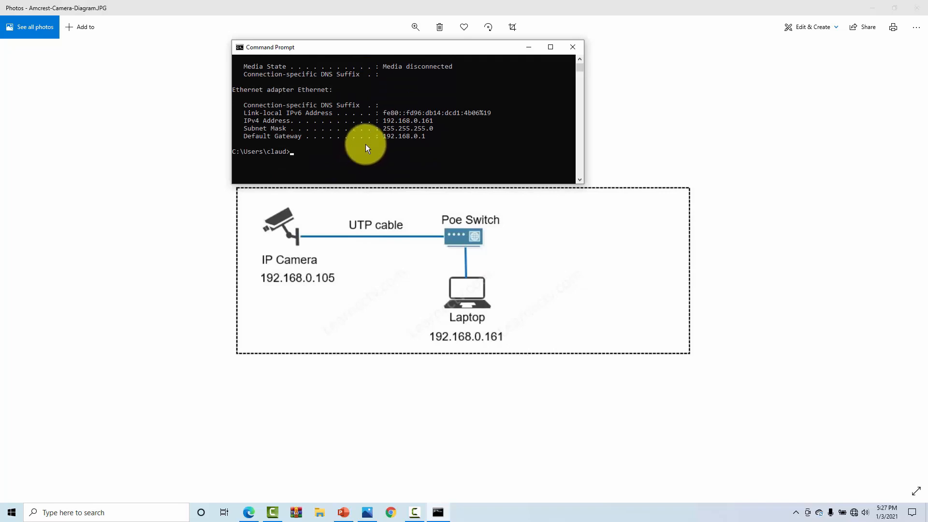
{"action": "mouse_move", "coordinate": [388, 255]}
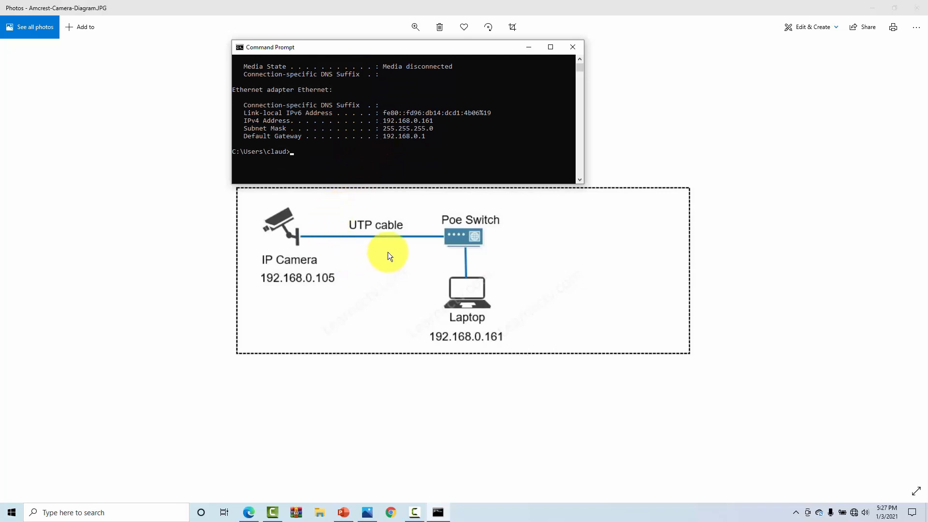
{"action": "mouse_move", "coordinate": [340, 241]}
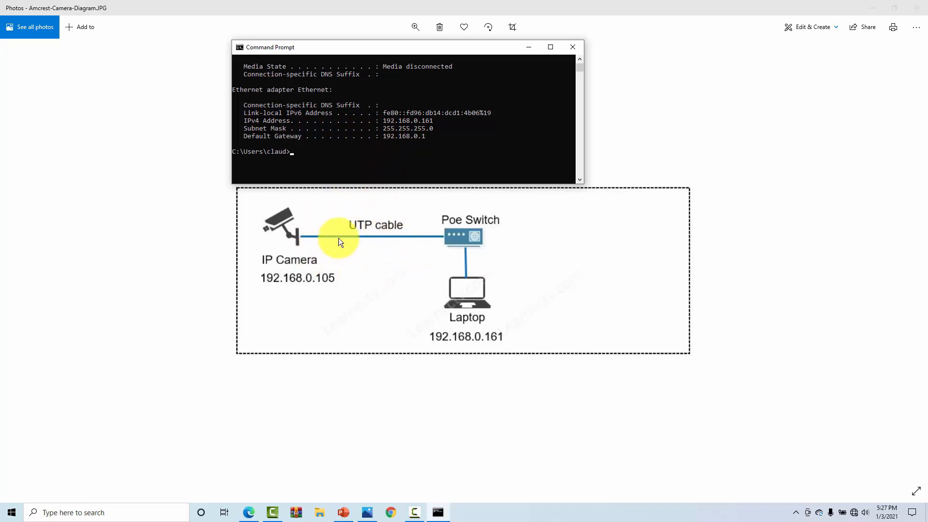
{"action": "mouse_move", "coordinate": [372, 106]}
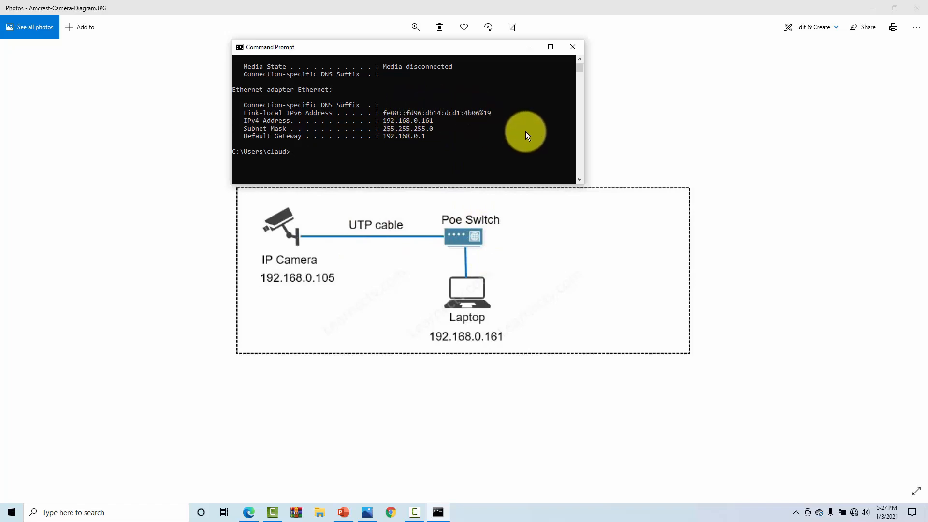
{"action": "mouse_move", "coordinate": [368, 155]}
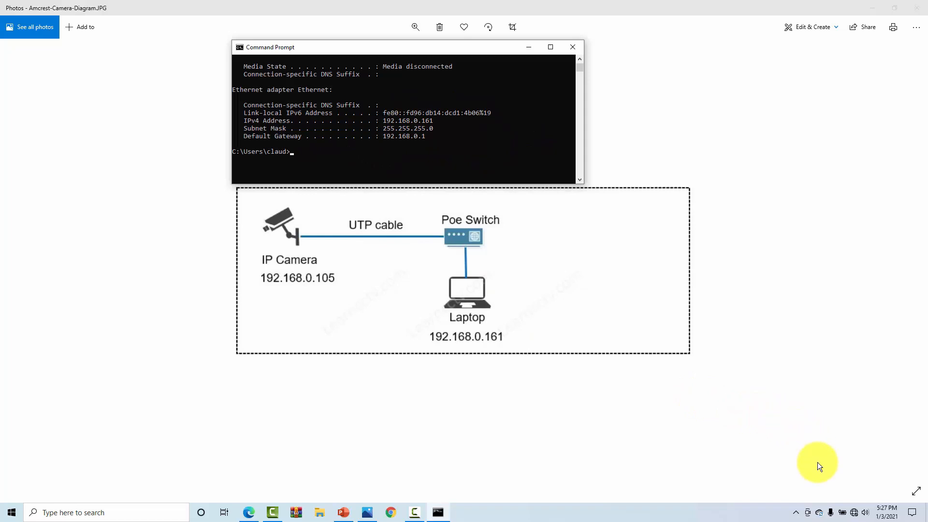
{"action": "mouse_move", "coordinate": [842, 512]}
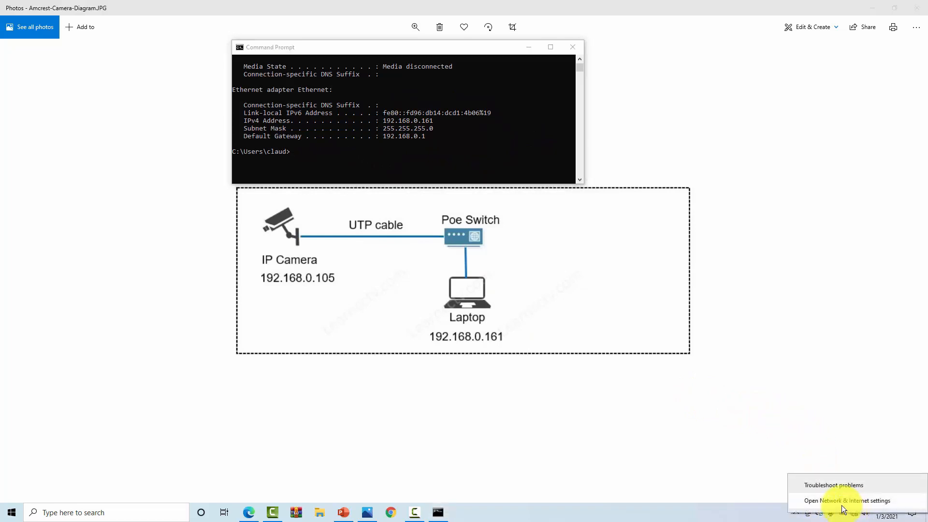
{"action": "mouse_move", "coordinate": [836, 506]}
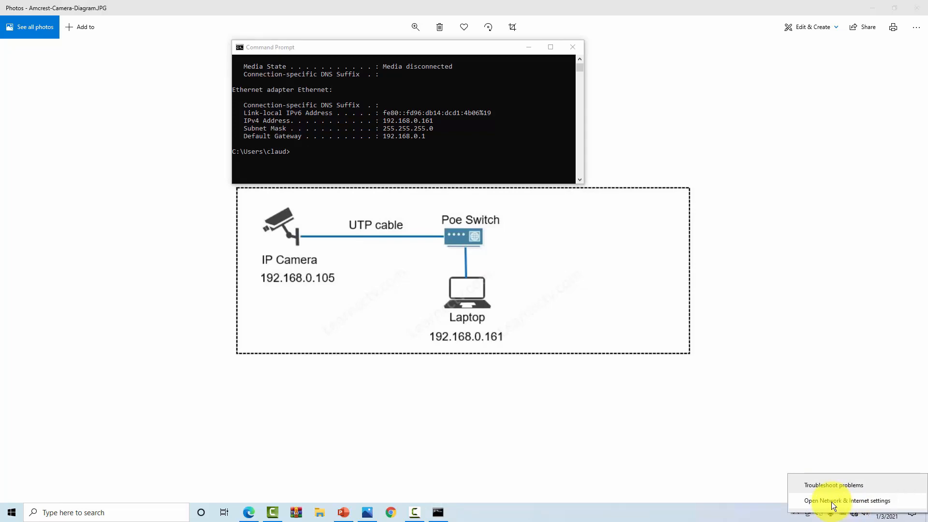
Step: Go from Network & Internet settings through Ethernet to the Network Connections adapter list
{"action": "left_click", "coordinate": [848, 500]}
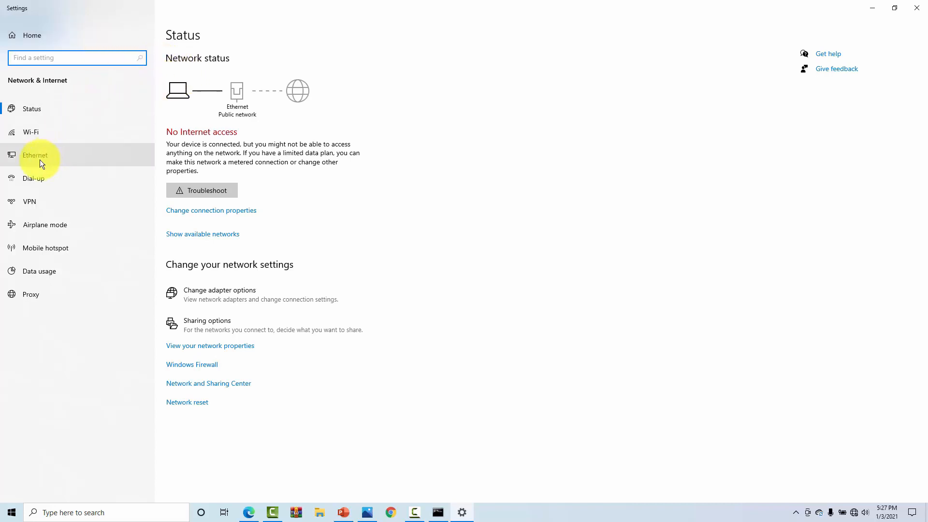
{"action": "left_click", "coordinate": [35, 155]}
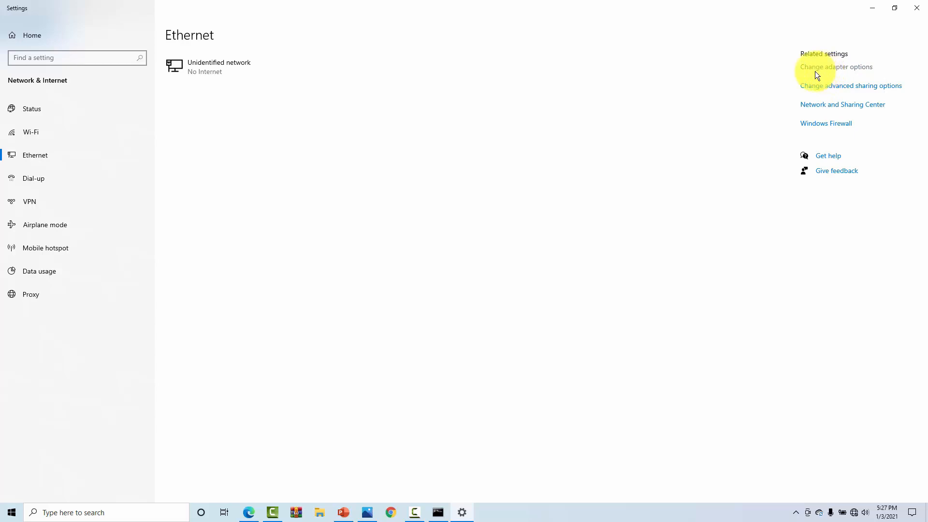
{"action": "left_click", "coordinate": [835, 67]}
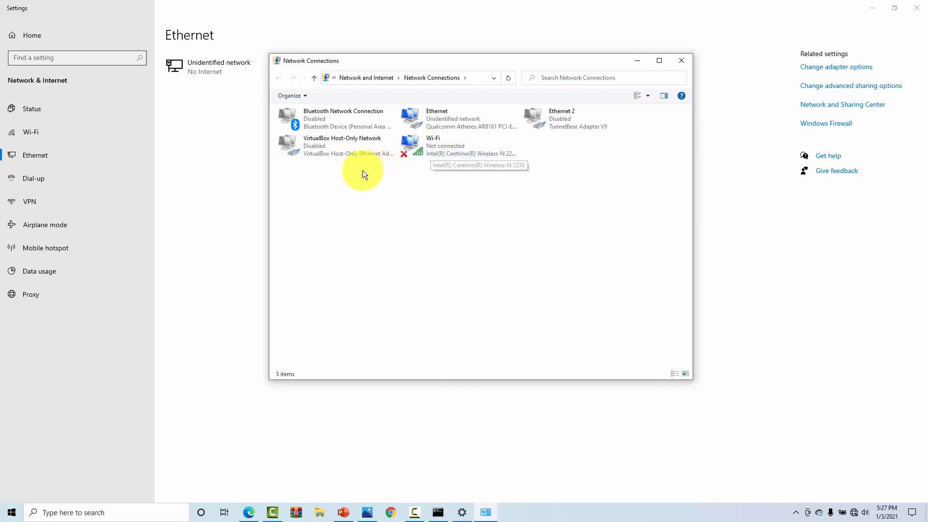
Step: Disable the Wi-Fi adapter so only the wired Ethernet connection is used
{"action": "left_click", "coordinate": [323, 146]}
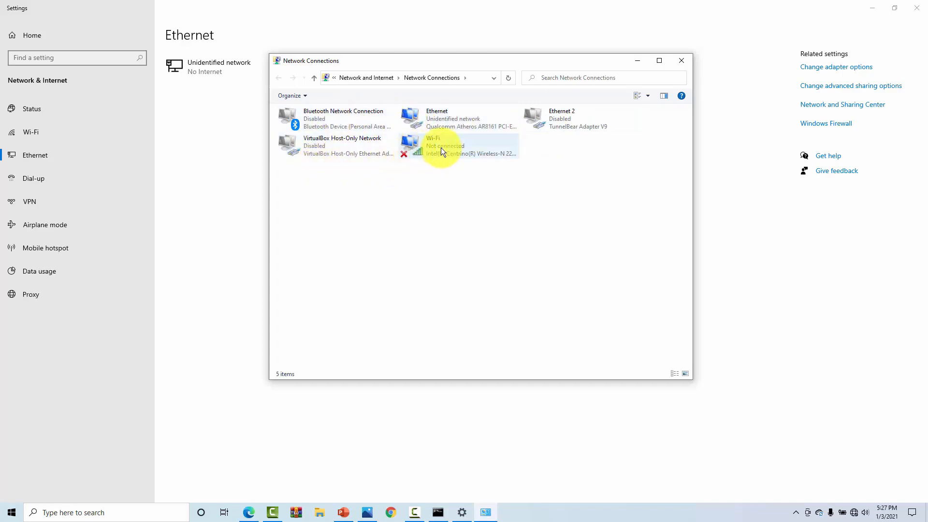
{"action": "right_click", "coordinate": [459, 145]}
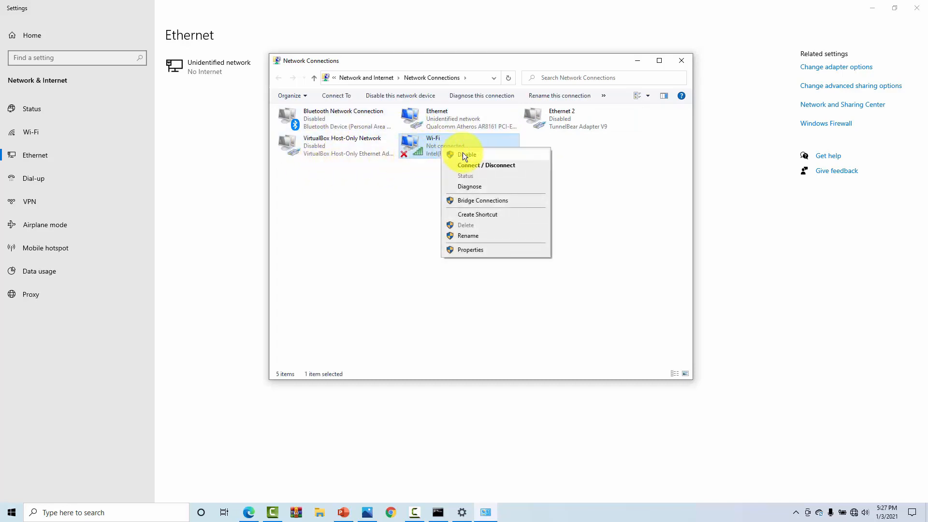
{"action": "left_click", "coordinate": [466, 168]}
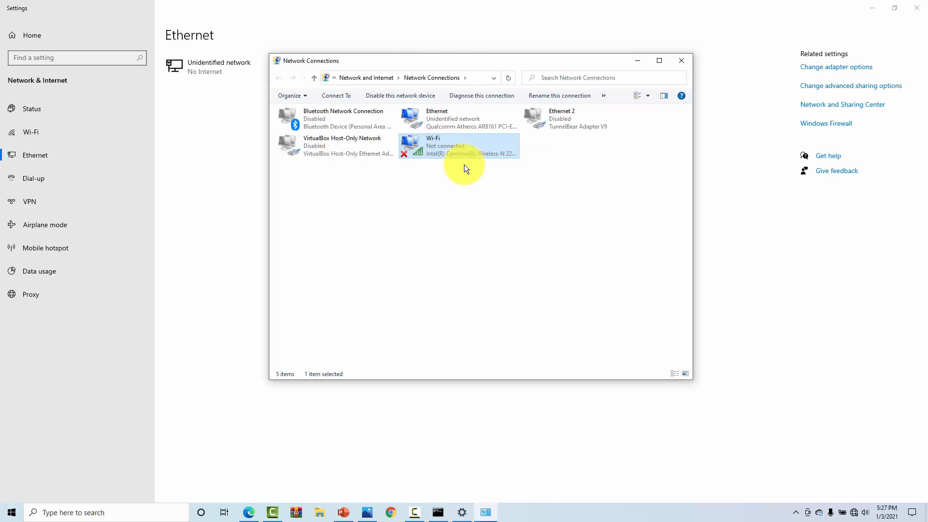
{"action": "mouse_move", "coordinate": [447, 195]}
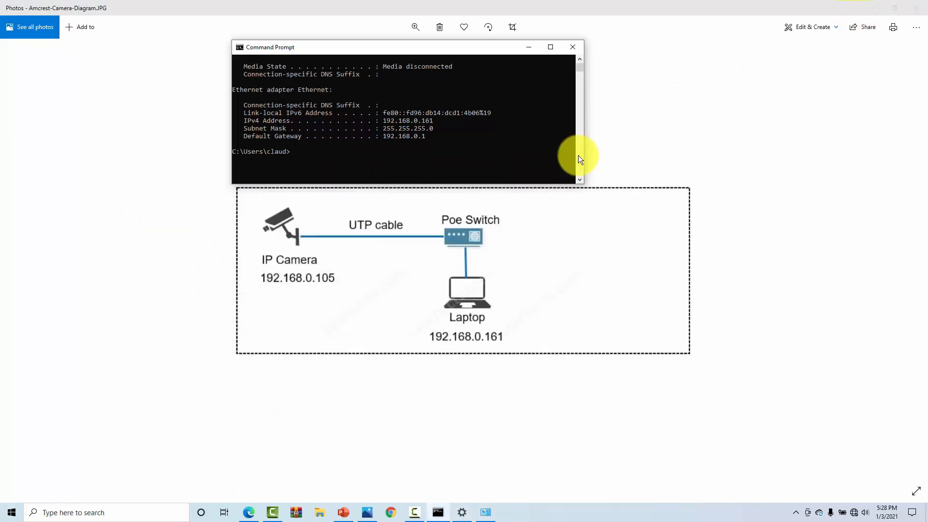
{"action": "mouse_move", "coordinate": [375, 159]}
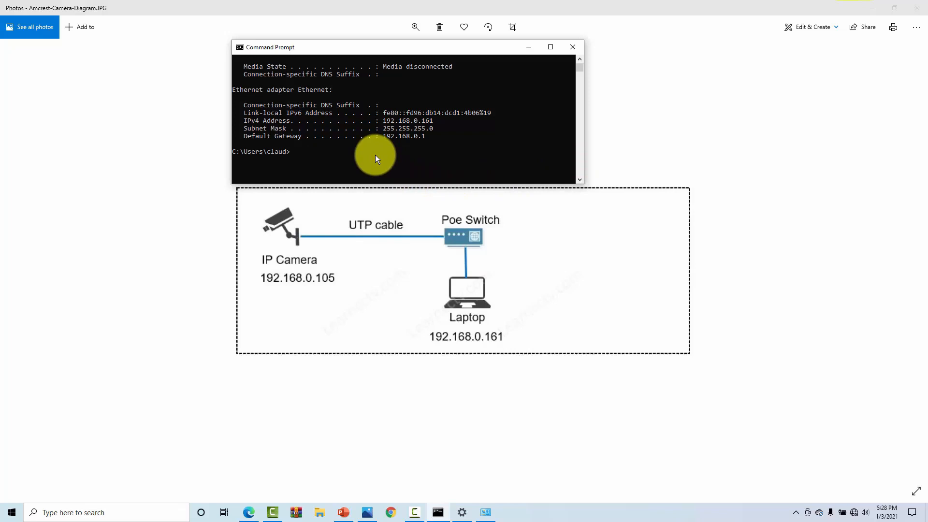
Step: Clear the console with cls and rerun ipconfig, now listing only the Ethernet adapter
{"action": "type", "text": "cls"}
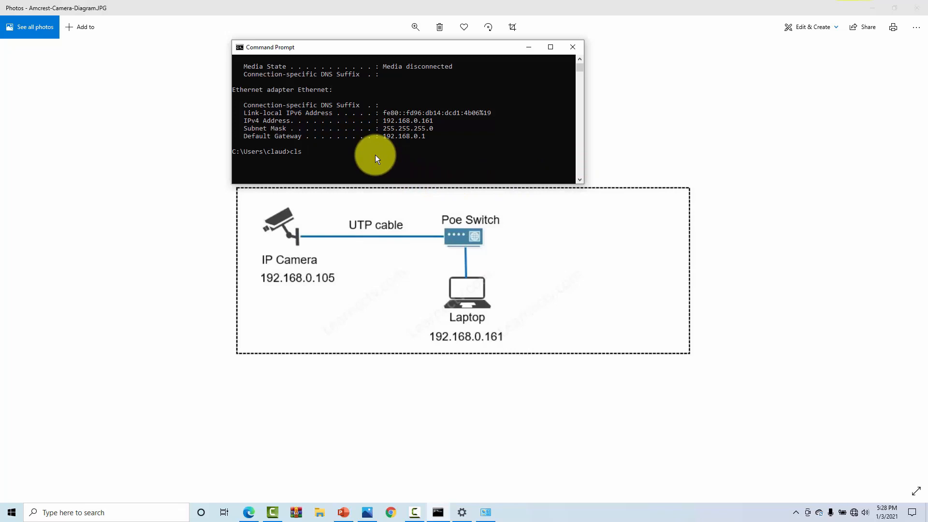
{"action": "key", "text": "enter"}
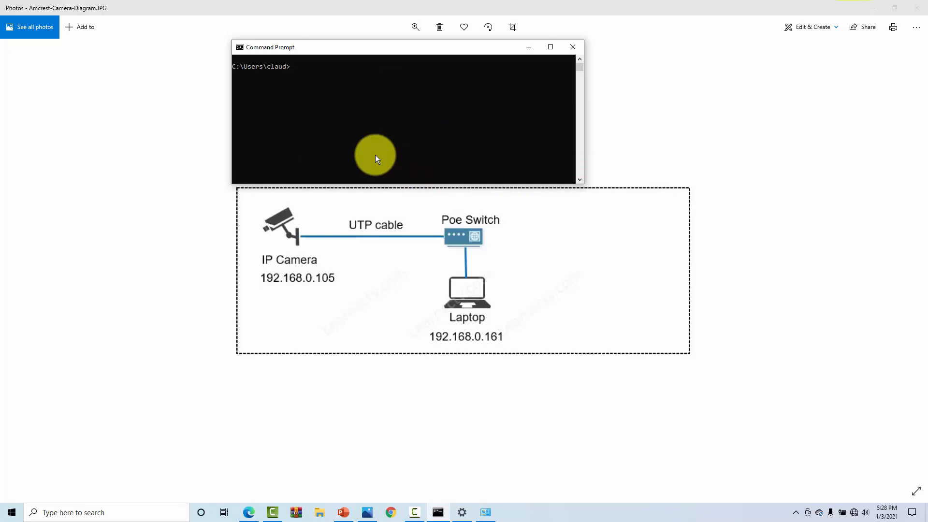
{"action": "type", "text": "ipconfig"}
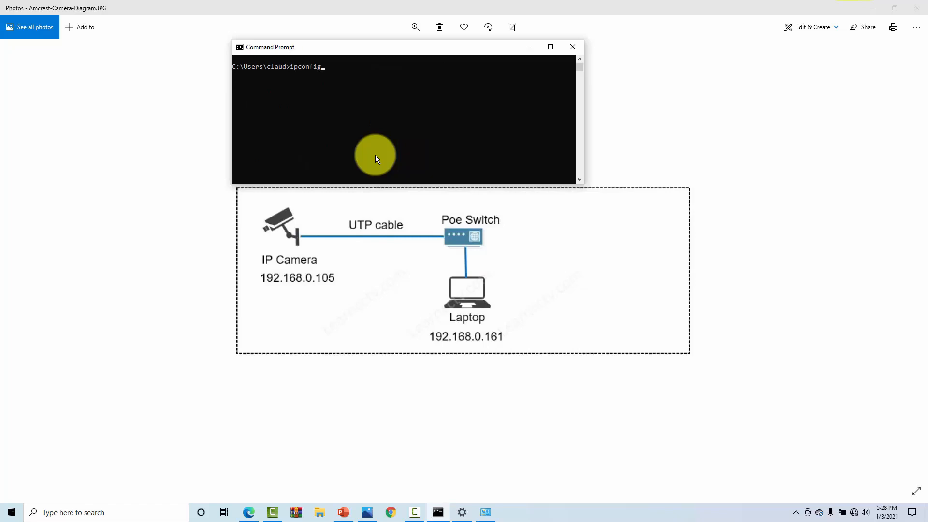
{"action": "key", "text": "Enter"}
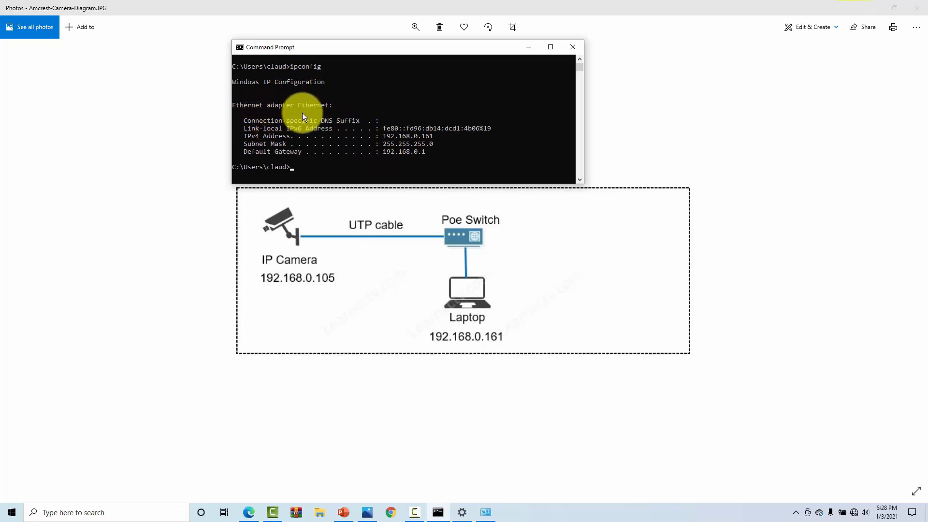
{"action": "mouse_move", "coordinate": [500, 279]}
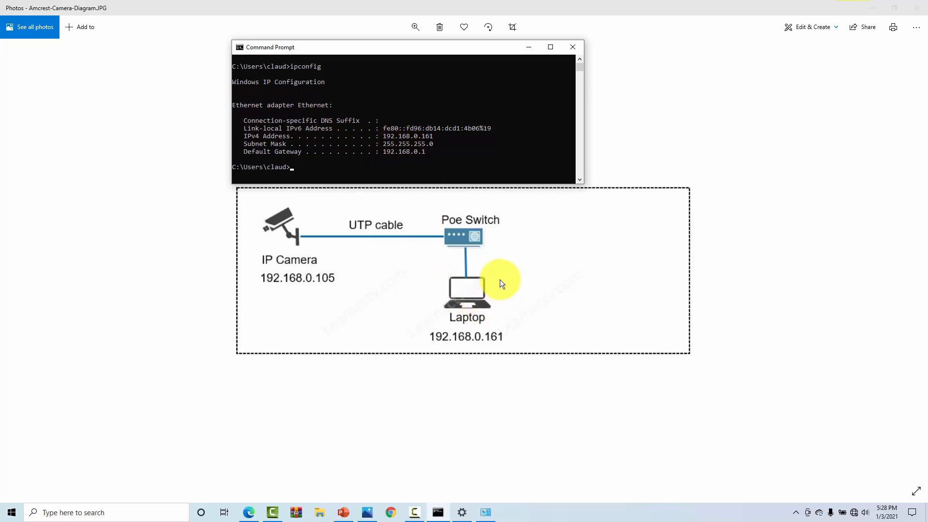
{"action": "mouse_move", "coordinate": [478, 324]}
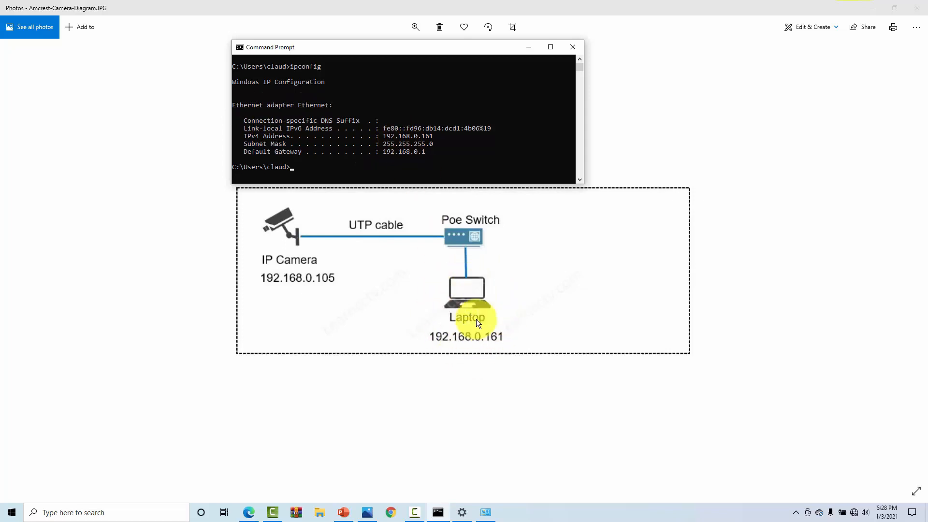
{"action": "mouse_move", "coordinate": [473, 320]}
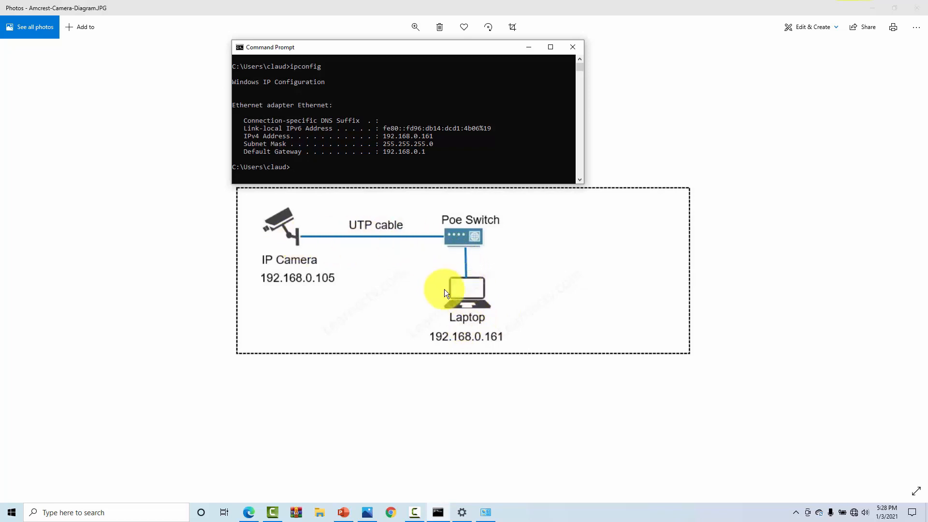
{"action": "mouse_move", "coordinate": [574, 246]}
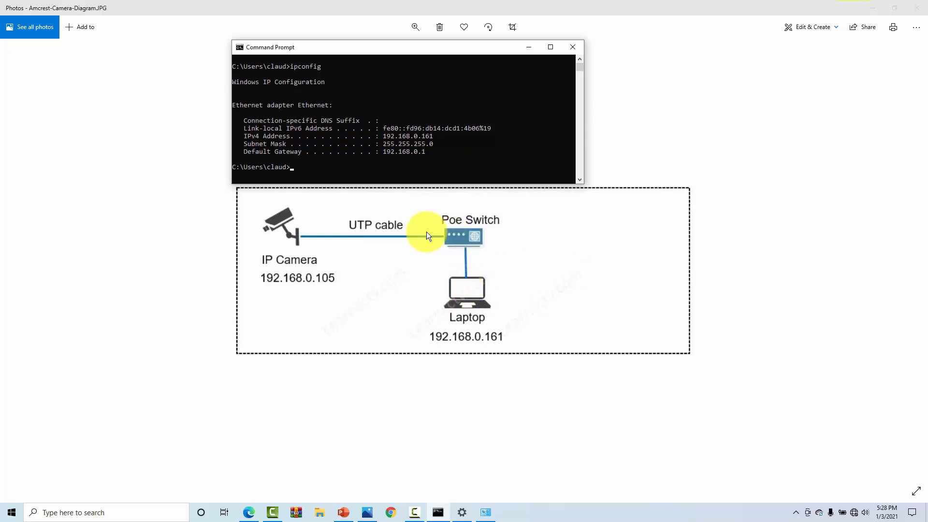
{"action": "mouse_move", "coordinate": [405, 206]}
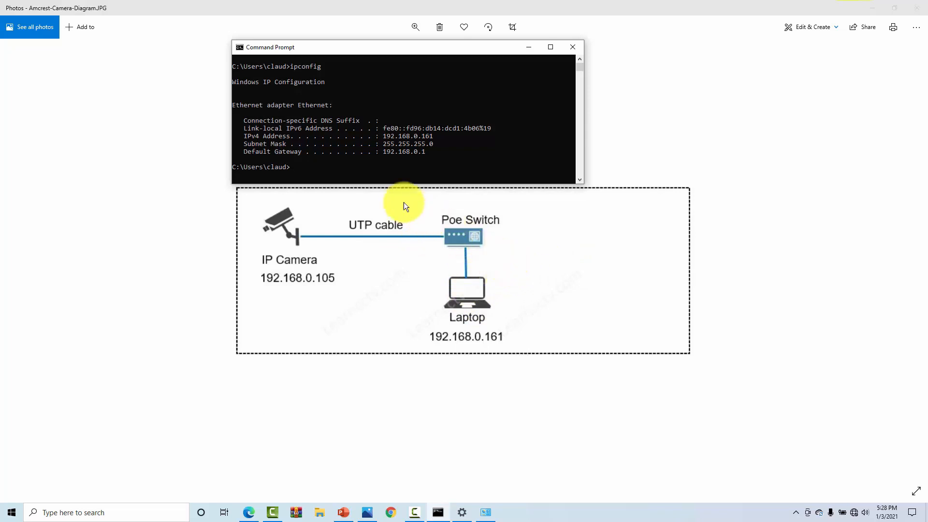
{"action": "mouse_move", "coordinate": [396, 172]}
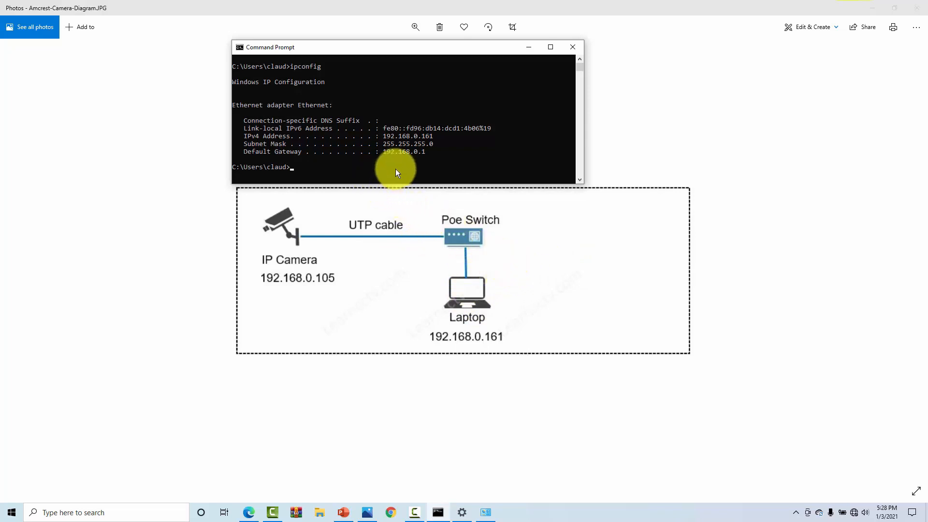
Step: Run ping 192.168.0.105 -t, then stop it with Ctrl+C: 32 sent, 32 received, 0% loss
{"action": "type", "text": "ping"}
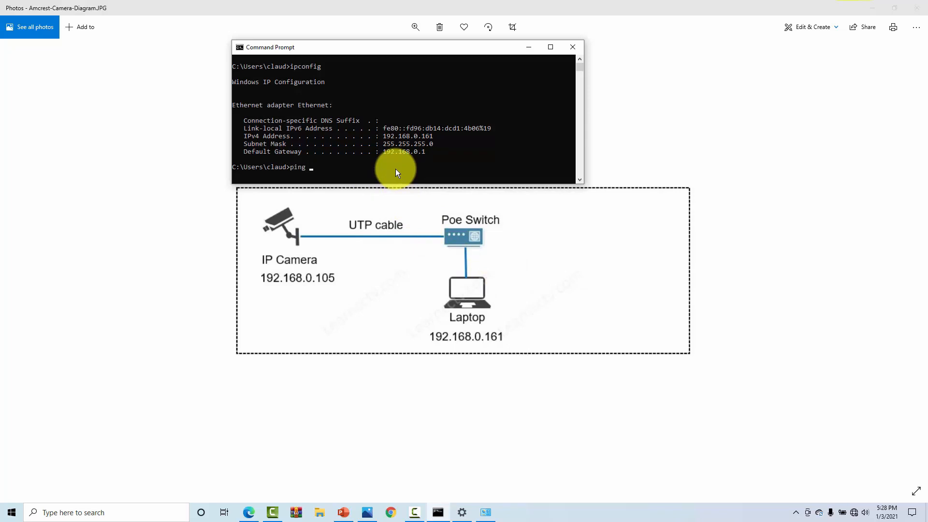
{"action": "type", "text": "192."}
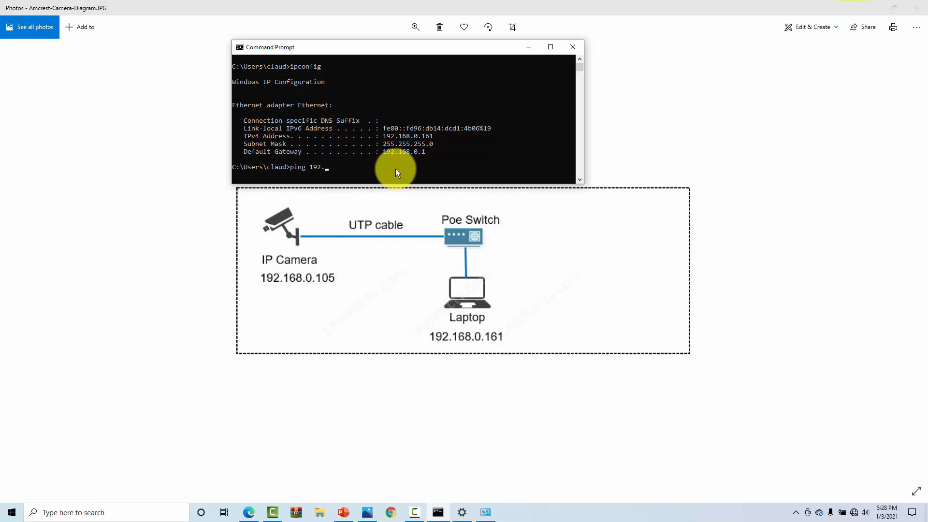
{"action": "type", "text": "168.0."}
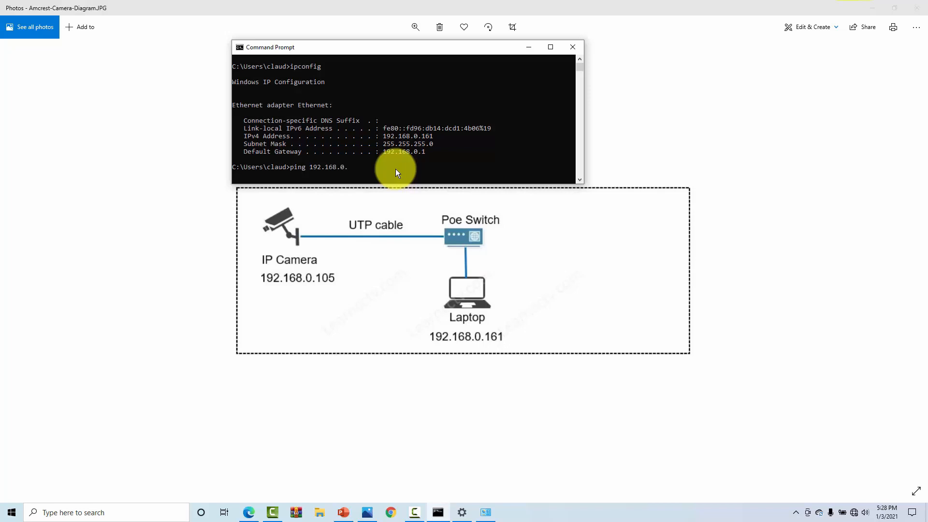
{"action": "type", "text": "105"}
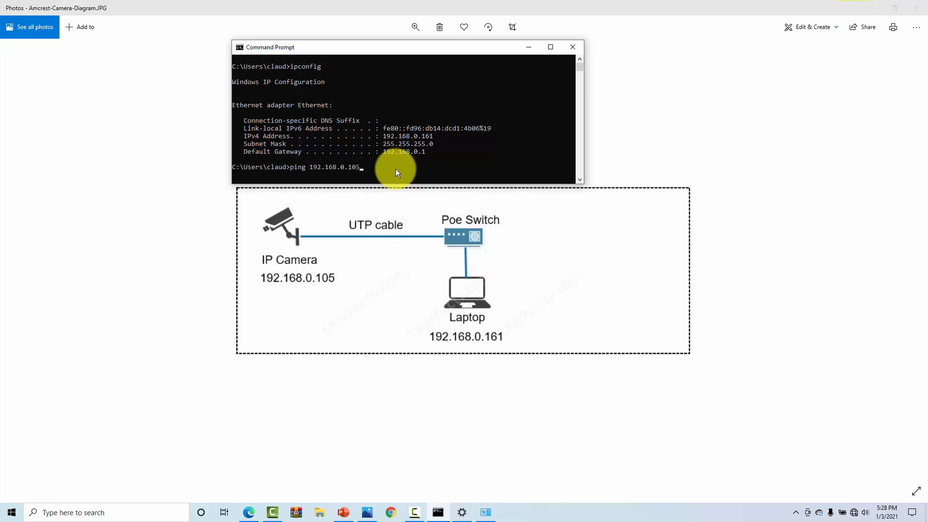
{"action": "type", "text": "-t"}
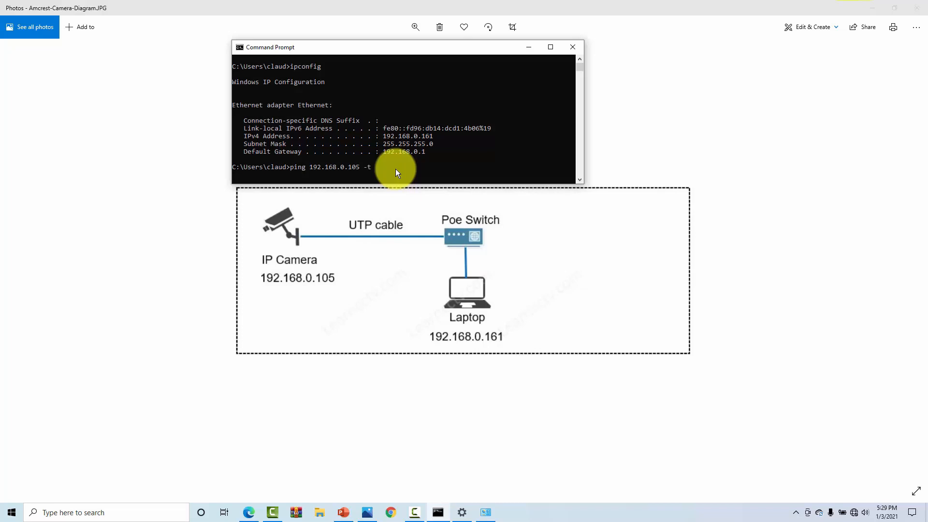
{"action": "mouse_move", "coordinate": [497, 305]}
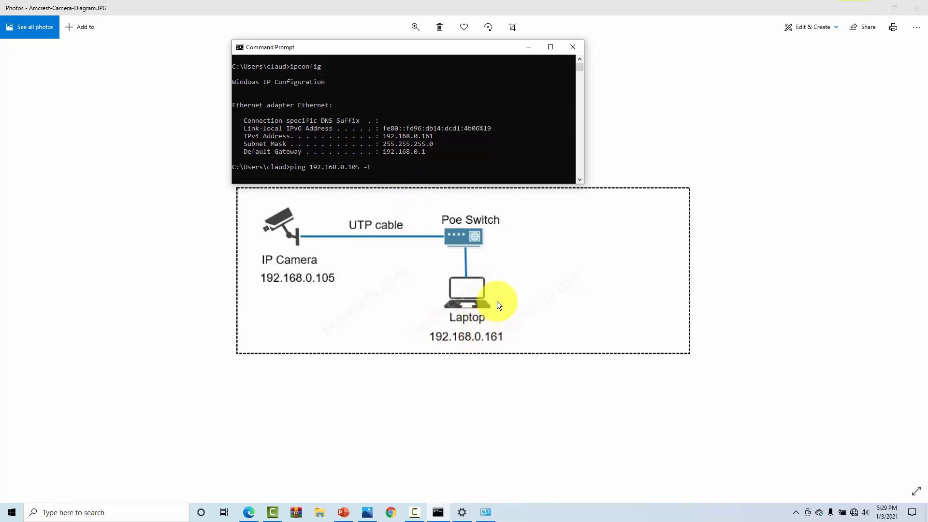
{"action": "mouse_move", "coordinate": [478, 288]}
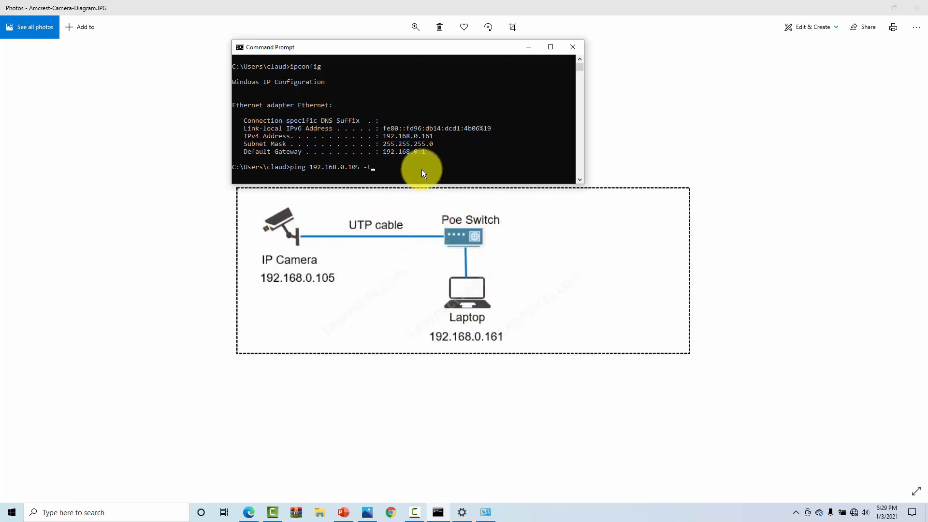
{"action": "mouse_move", "coordinate": [444, 153]}
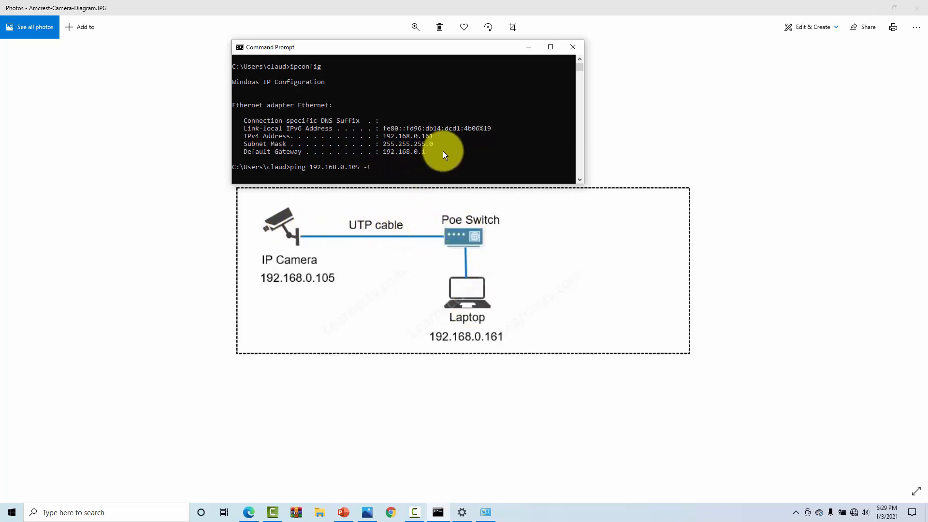
{"action": "mouse_move", "coordinate": [455, 150]}
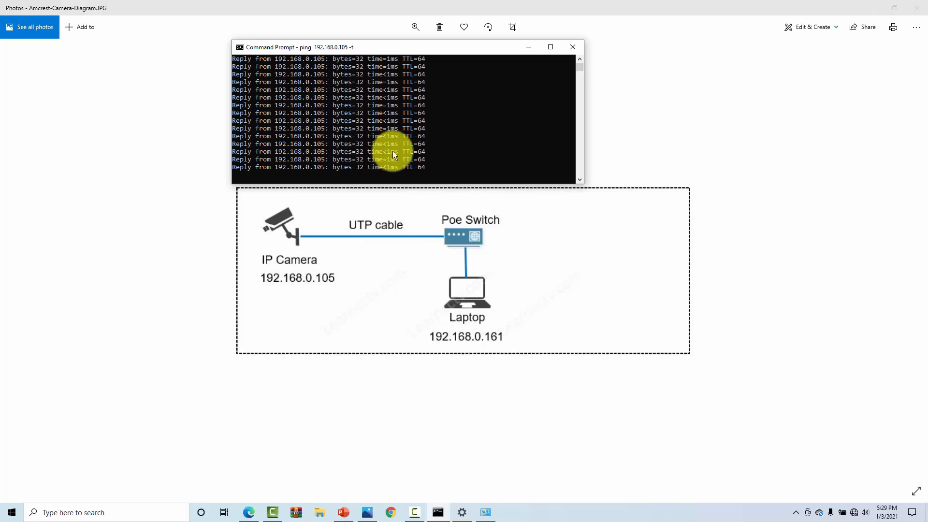
{"action": "mouse_move", "coordinate": [461, 263]}
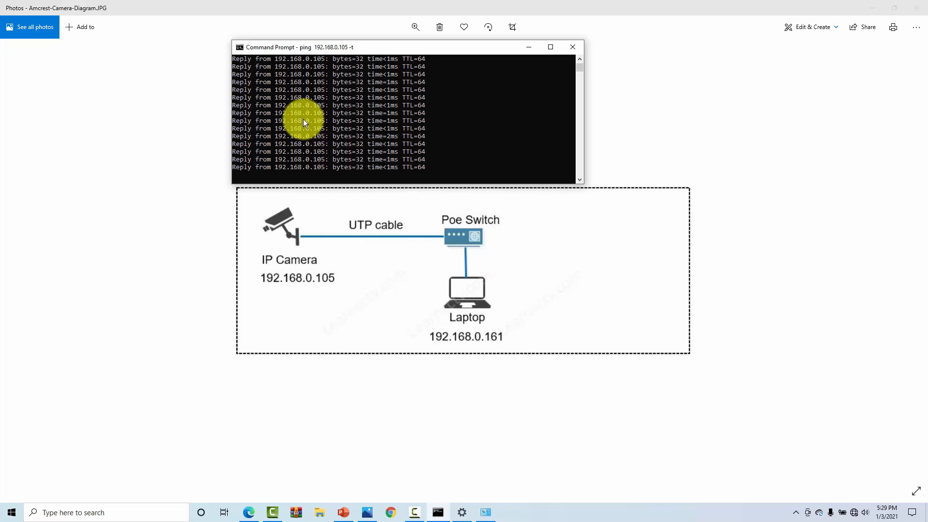
{"action": "mouse_move", "coordinate": [291, 205]}
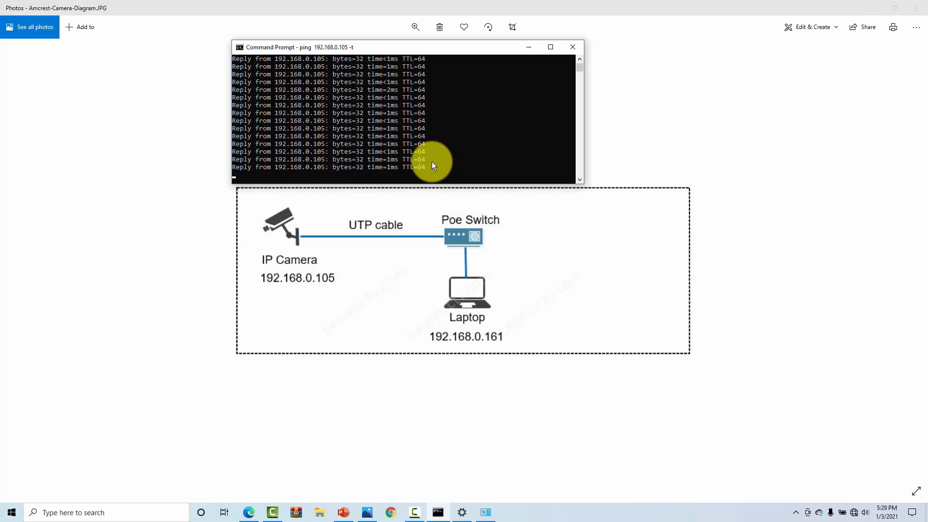
{"action": "key", "text": "ctrl+c"}
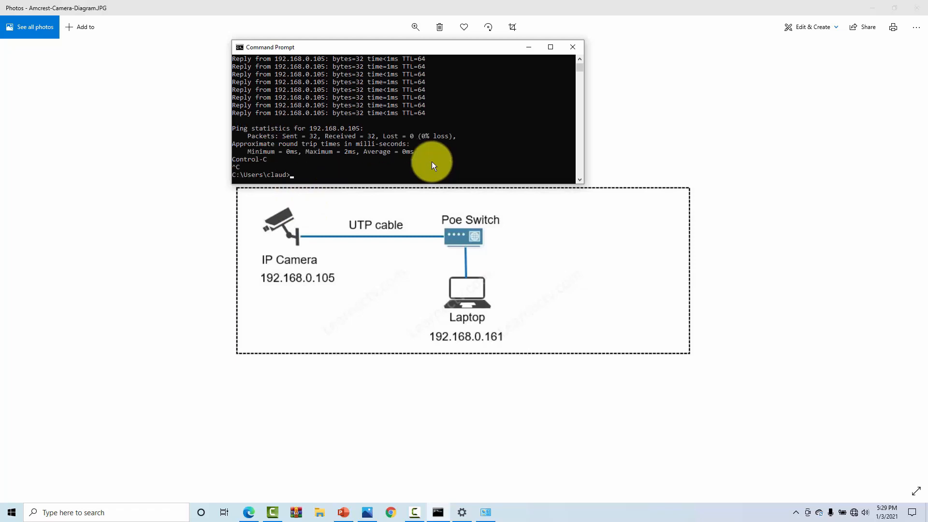
{"action": "mouse_move", "coordinate": [526, 49]}
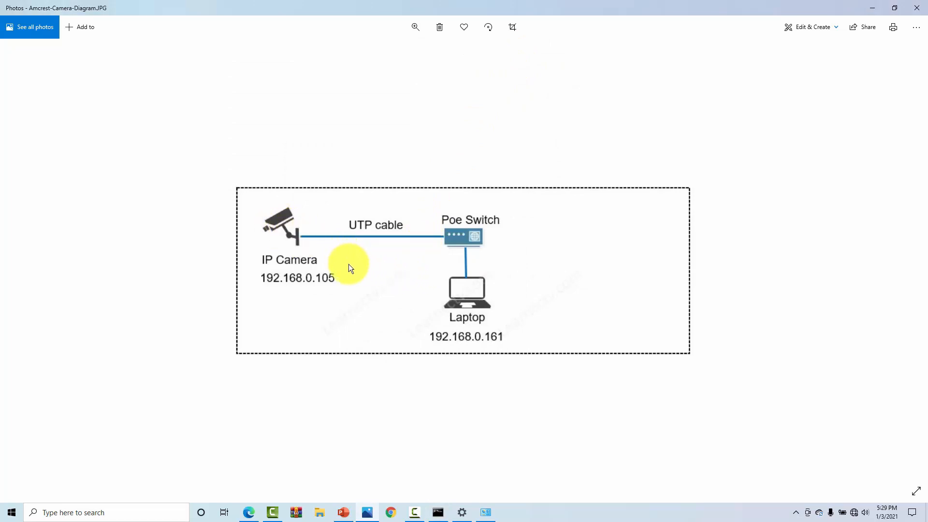
{"action": "mouse_move", "coordinate": [299, 240]}
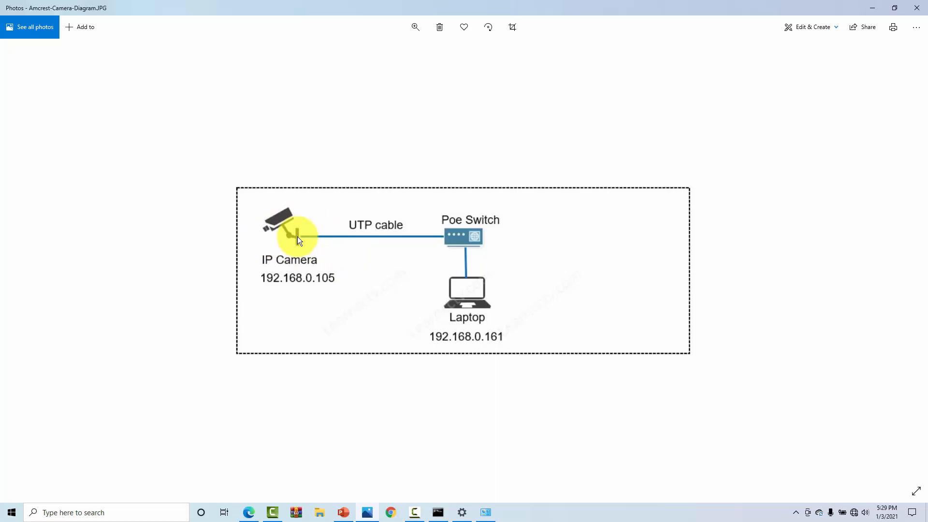
{"action": "mouse_move", "coordinate": [312, 233]}
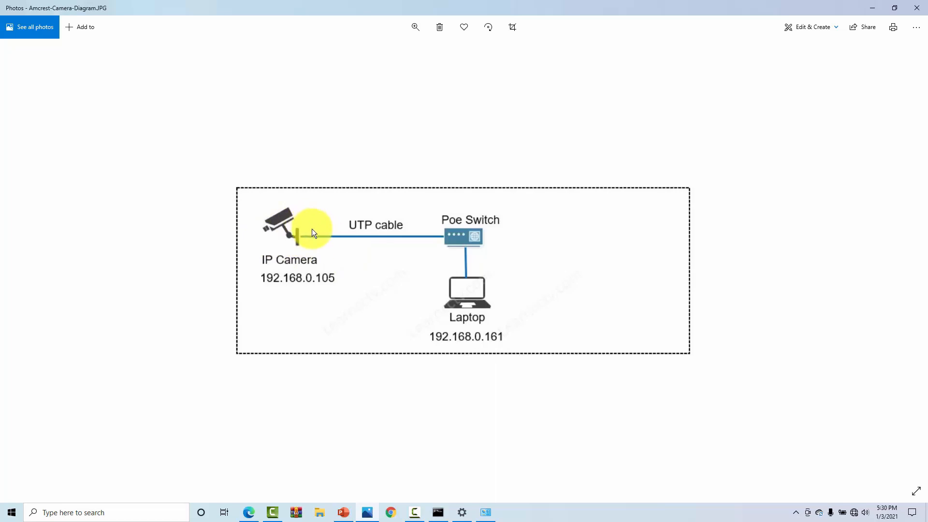
{"action": "mouse_move", "coordinate": [307, 225]}
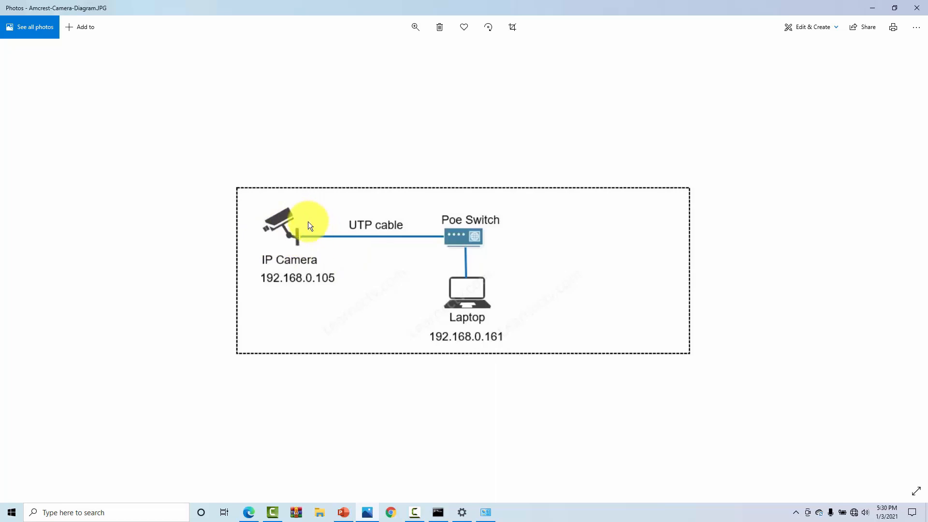
{"action": "mouse_move", "coordinate": [330, 228]}
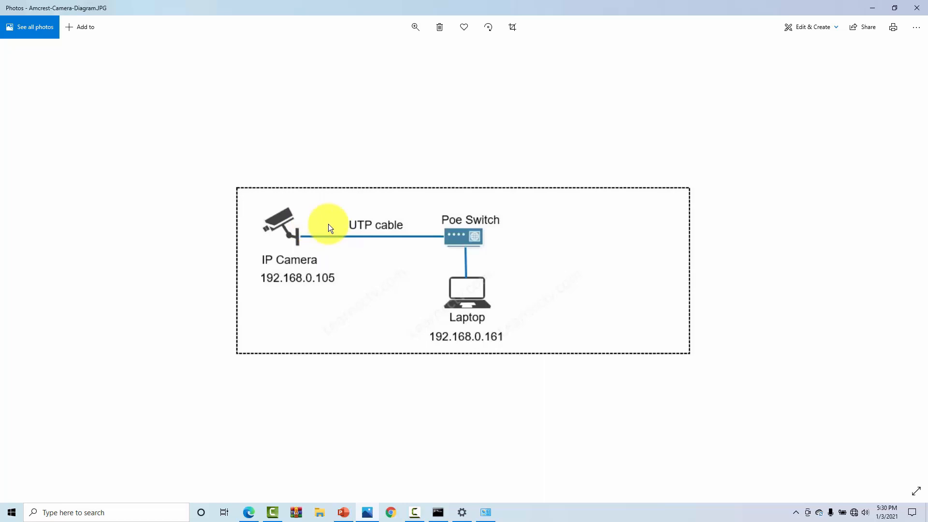
{"action": "mouse_move", "coordinate": [390, 274]}
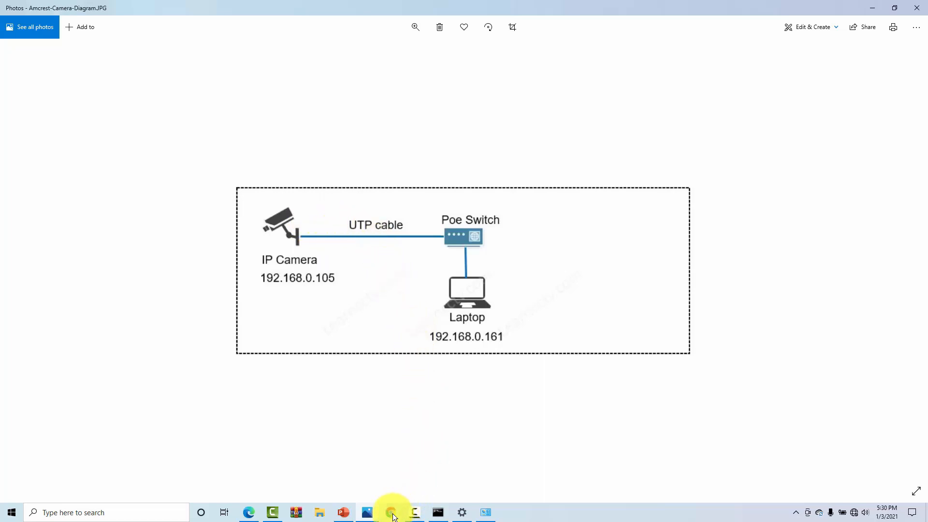
Step: Start Chrome from the taskbar after closing Command Prompt
{"action": "left_click", "coordinate": [390, 512]}
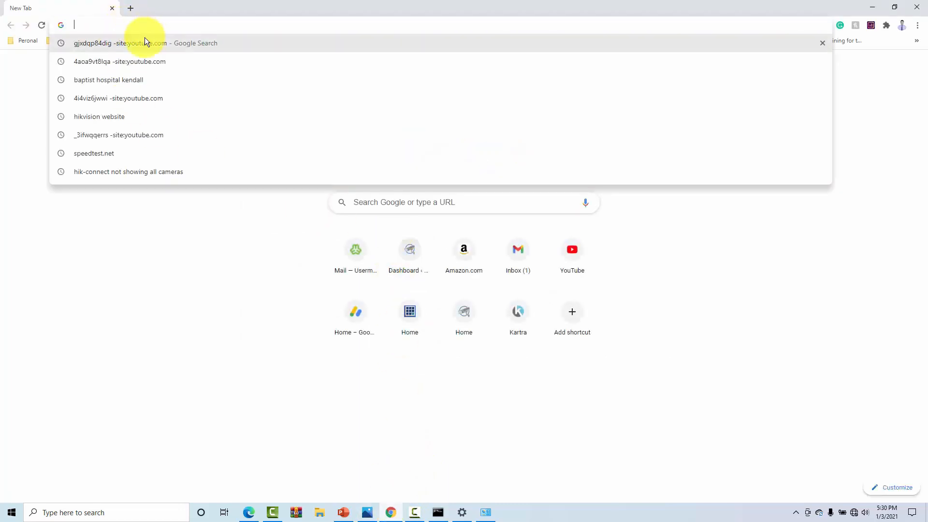
Step: Load the camera login page at 192.168.0.105 in Chrome and log in as admin
{"action": "type", "text": "192.168.0.101"}
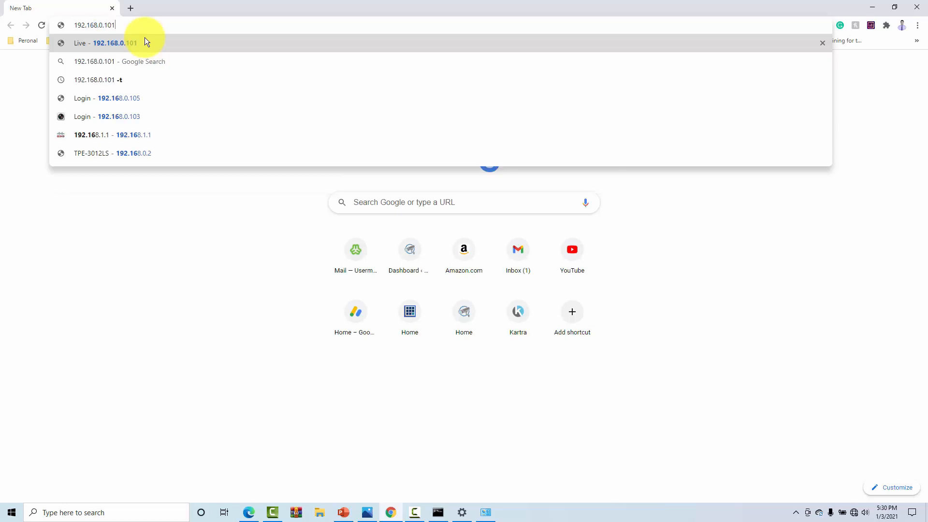
{"action": "key", "text": "Backspace"}
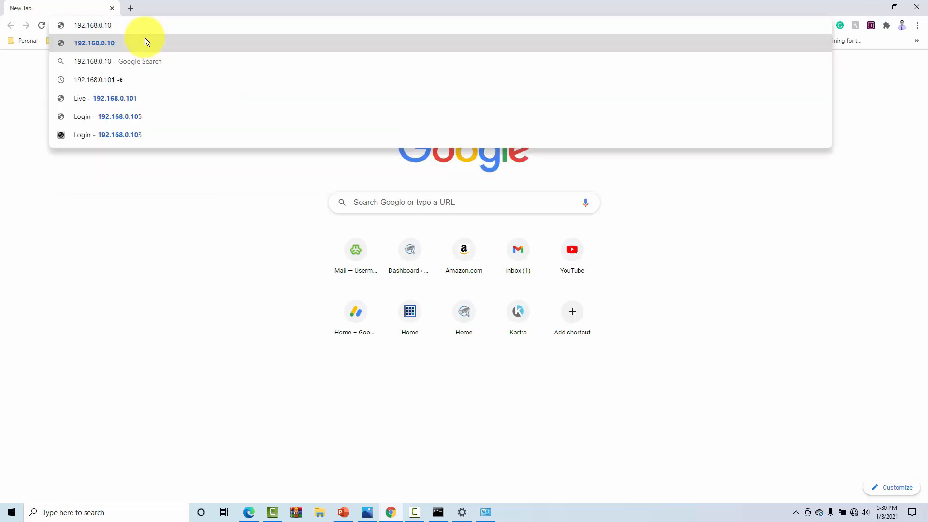
{"action": "left_click", "coordinate": [117, 116]}
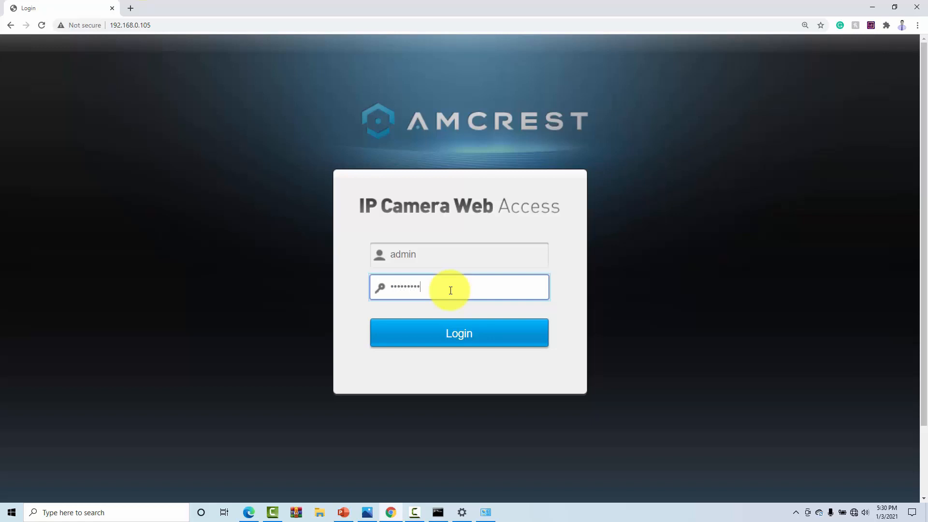
{"action": "type", "text": "•"}
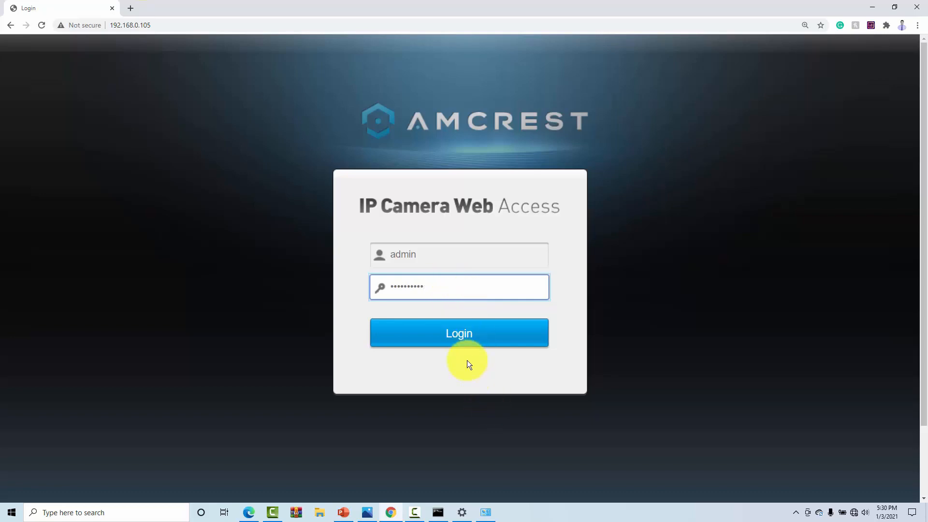
{"action": "left_click", "coordinate": [458, 333]}
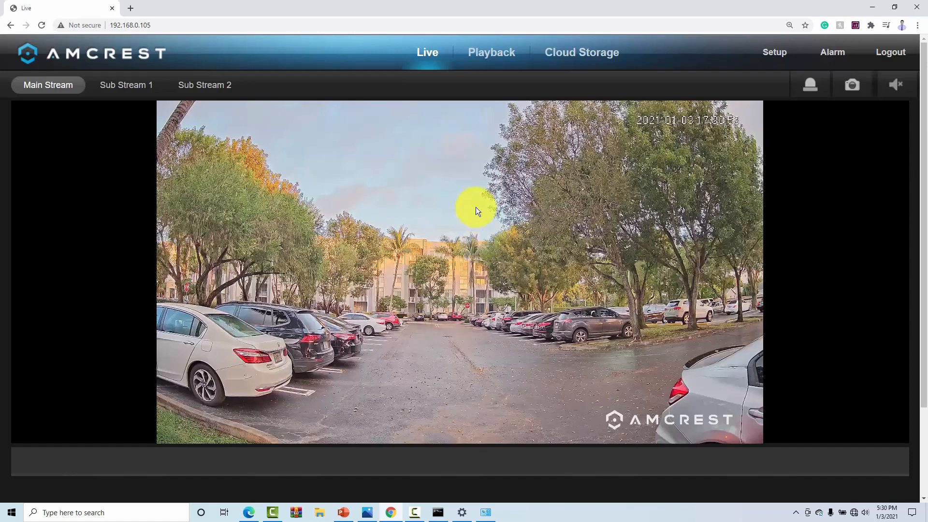
{"action": "mouse_move", "coordinate": [395, 295]}
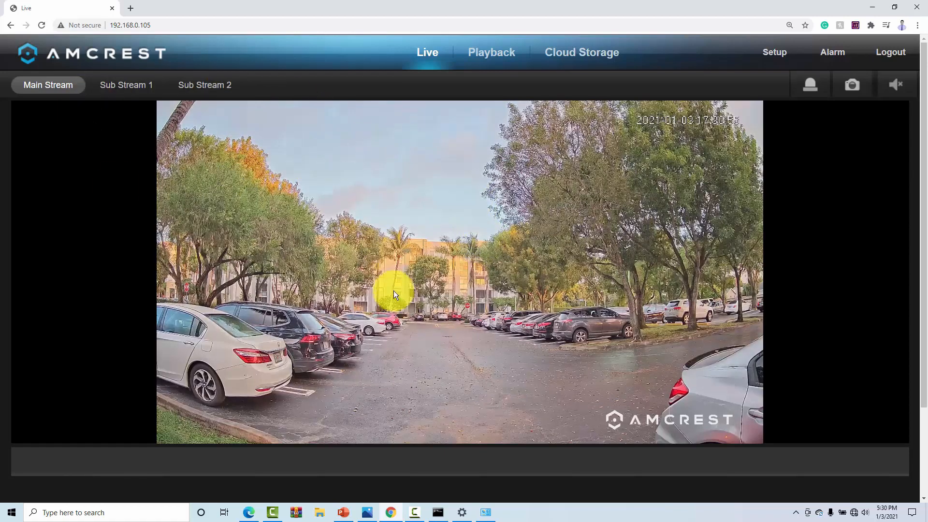
Step: Bring up the Windows search box from the taskbar over the live stream
{"action": "left_click", "coordinate": [74, 512]}
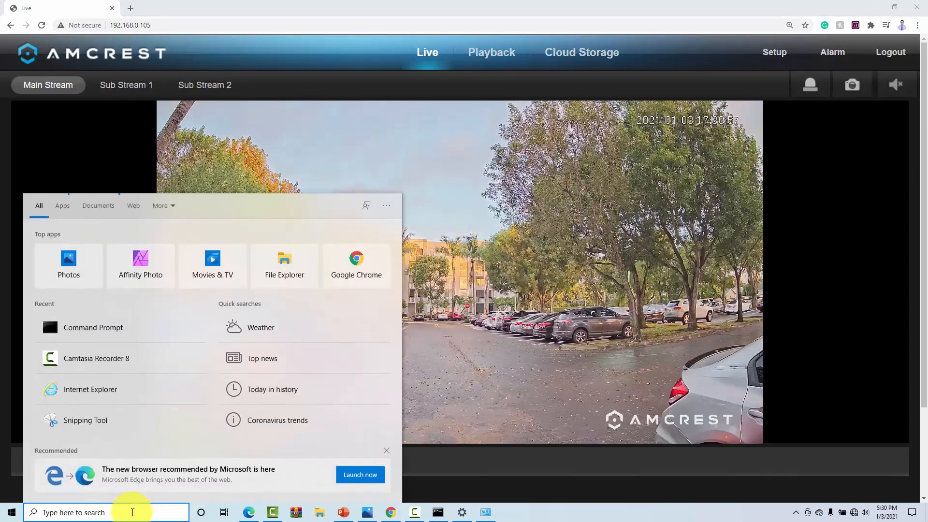
{"action": "type", "text": "Internet Explorer"}
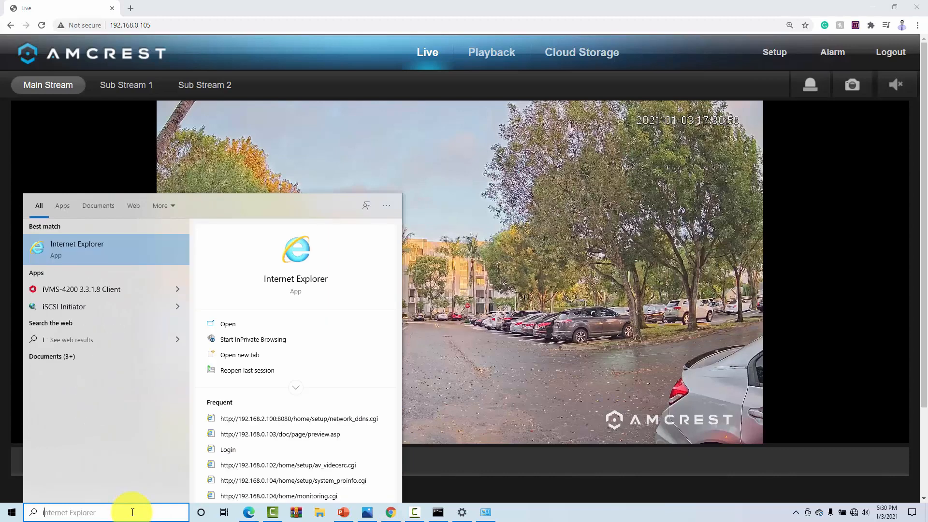
{"action": "type", "text": "ie"}
{"action": "type", "text": "192.168.0.1"}
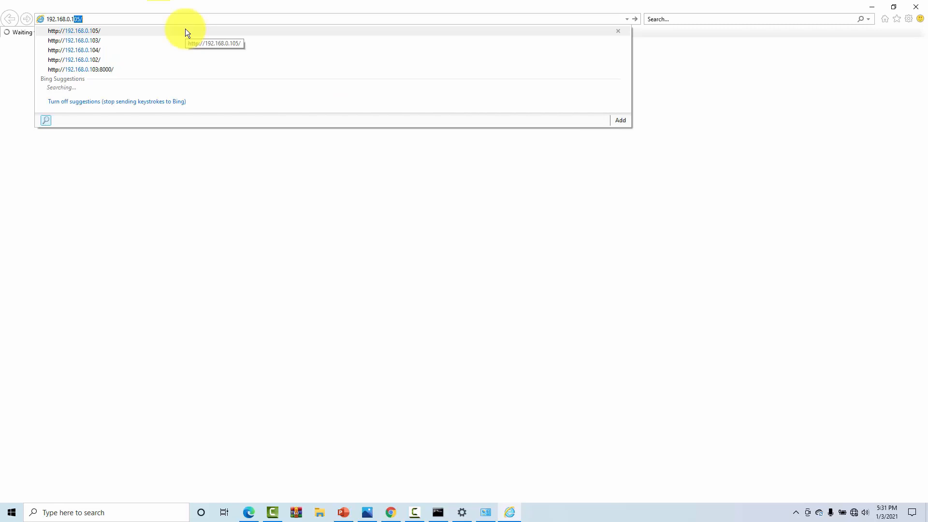
{"action": "left_click", "coordinate": [74, 30]}
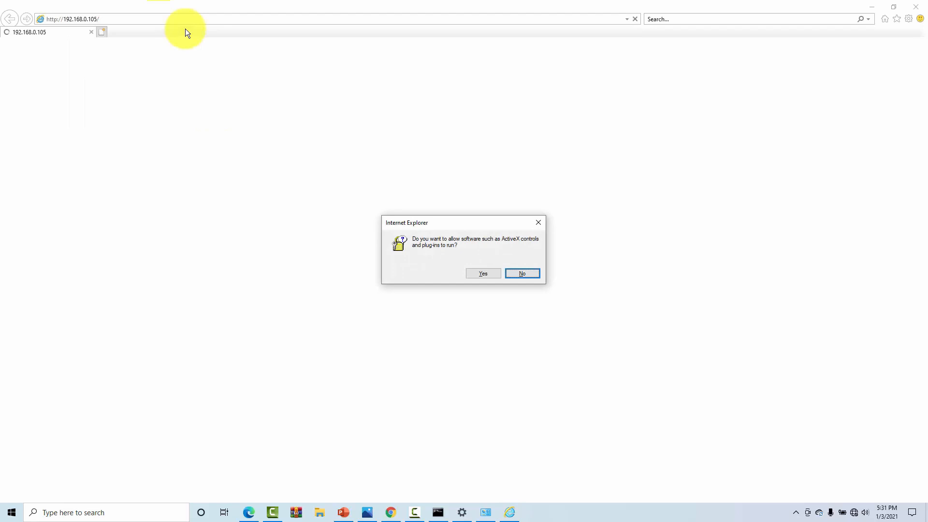
{"action": "mouse_move", "coordinate": [346, 244]}
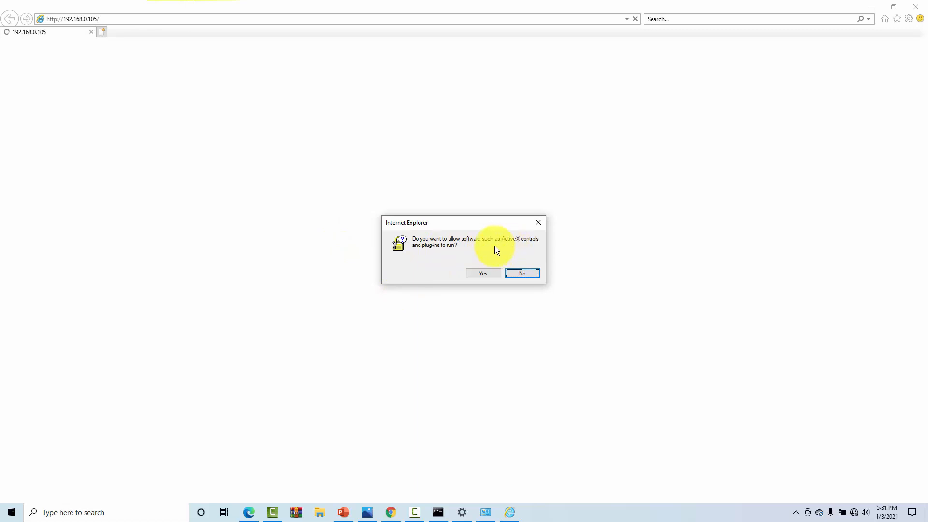
{"action": "mouse_move", "coordinate": [421, 265]}
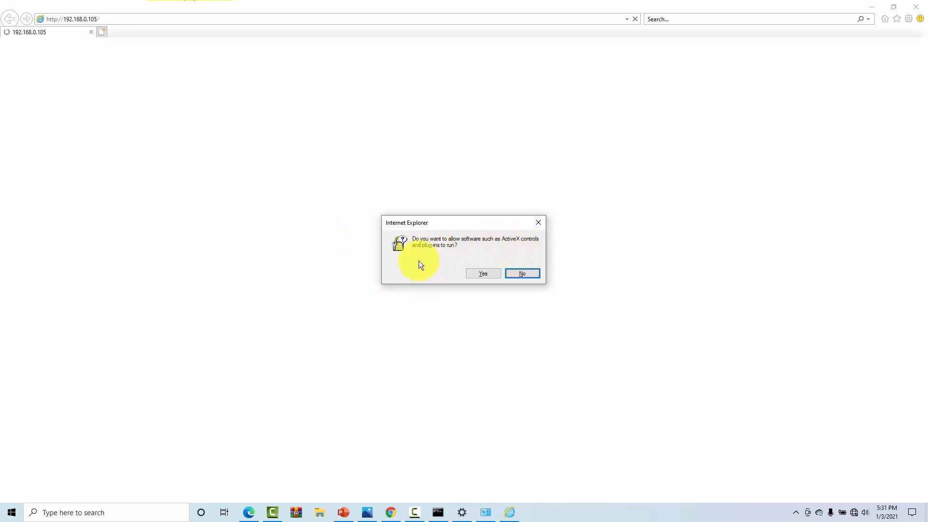
{"action": "mouse_move", "coordinate": [422, 270]}
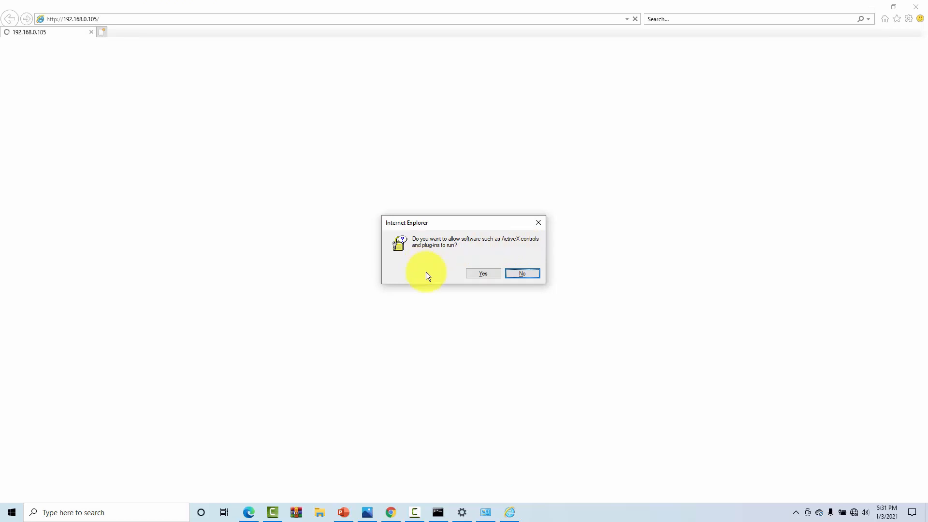
Step: Allow ActiveX plug-ins and log in to the Amcrest camera as admin in Internet Explorer
{"action": "left_click", "coordinate": [483, 273]}
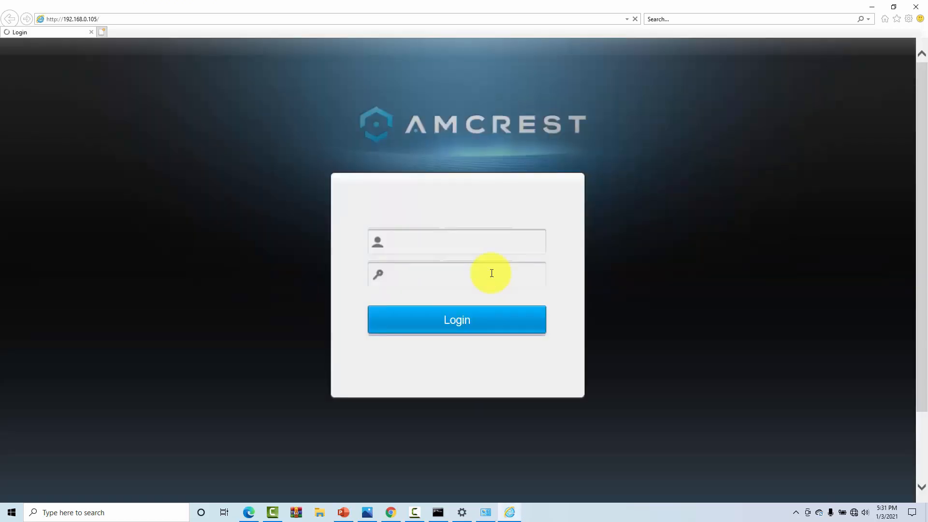
{"action": "mouse_move", "coordinate": [448, 247]}
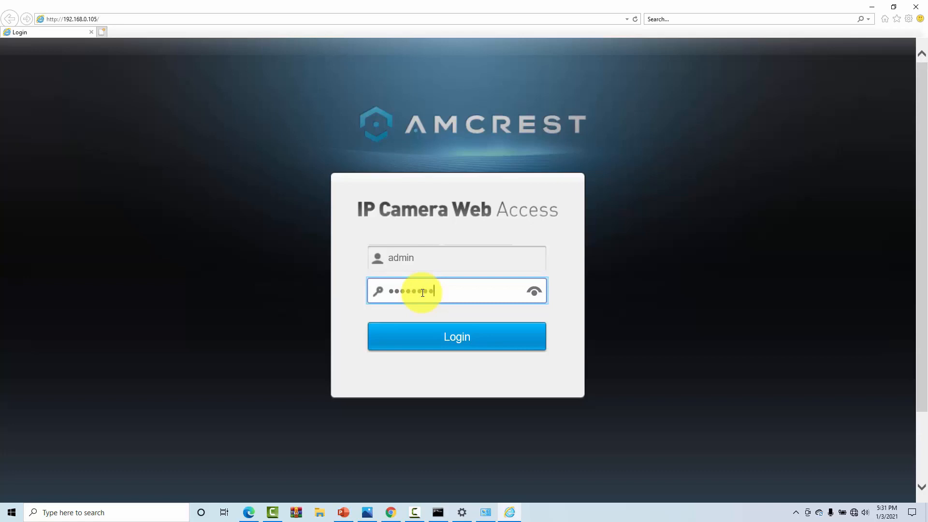
{"action": "type", "text": "••"}
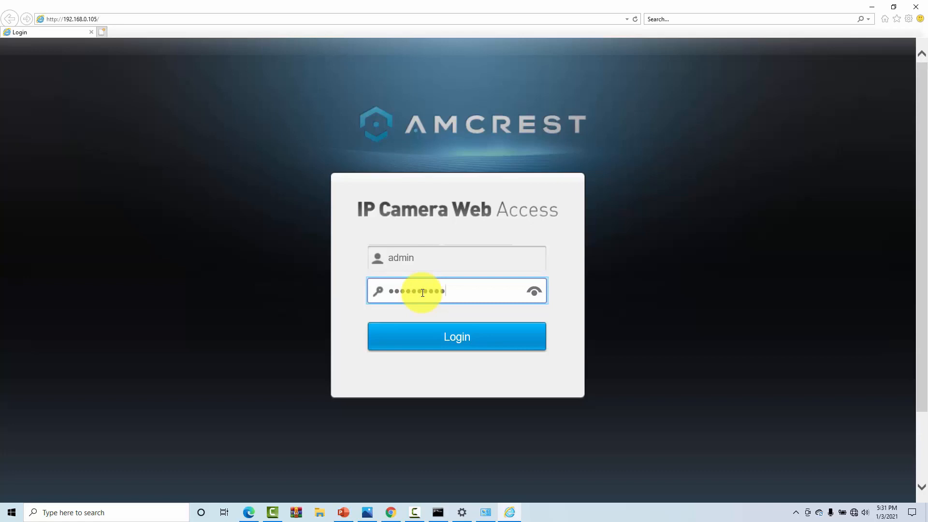
{"action": "left_click", "coordinate": [456, 337]}
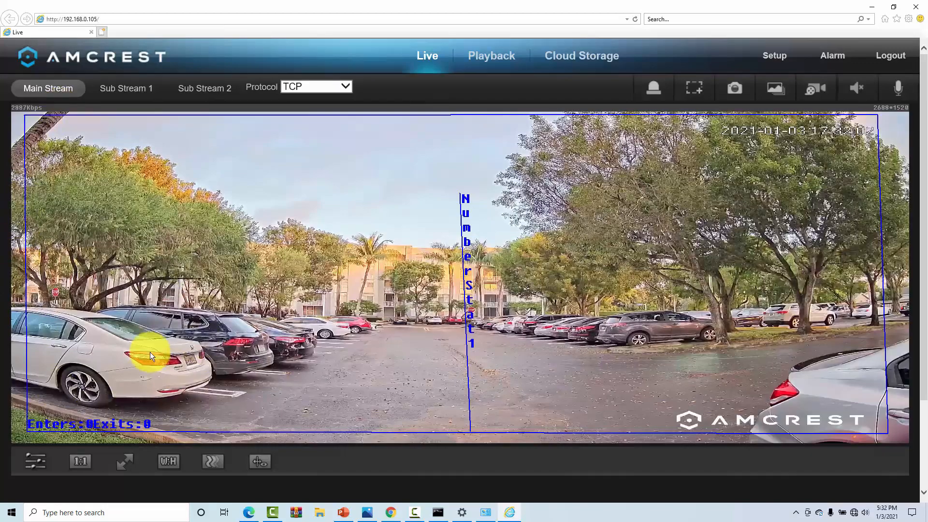
{"action": "mouse_move", "coordinate": [193, 425]}
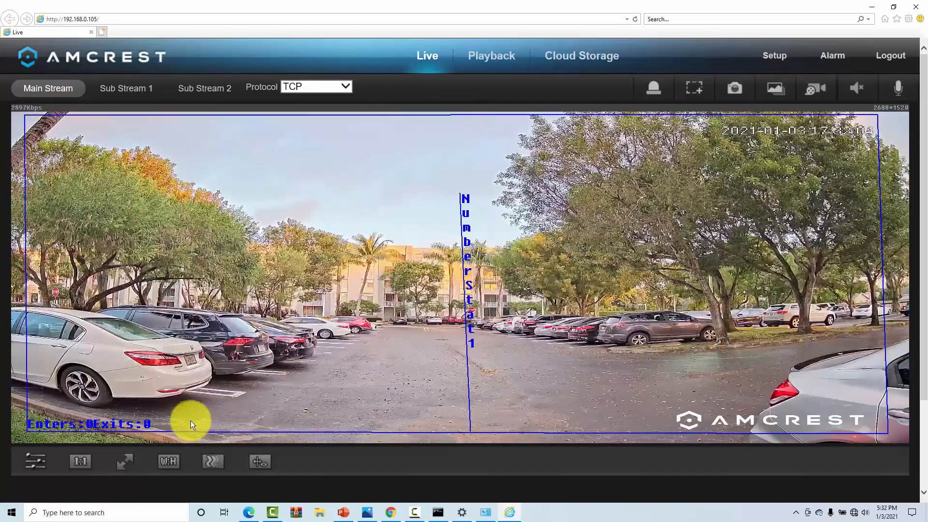